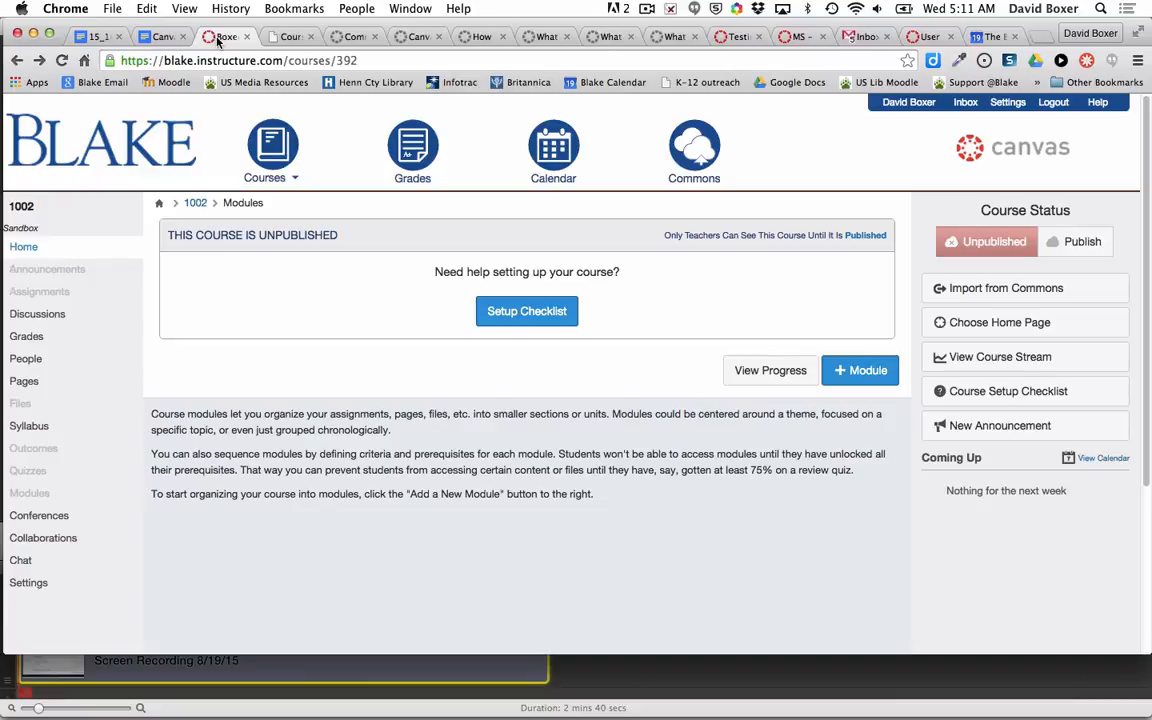
mouse_move(114, 220)
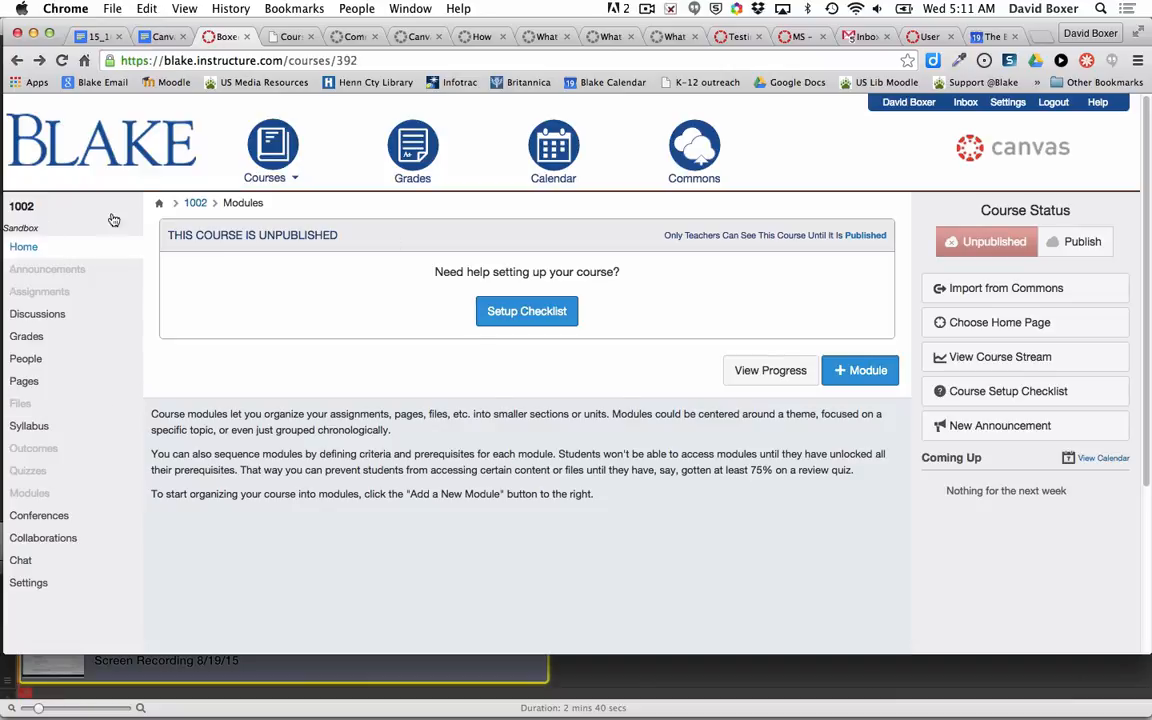
mouse_move(527, 376)
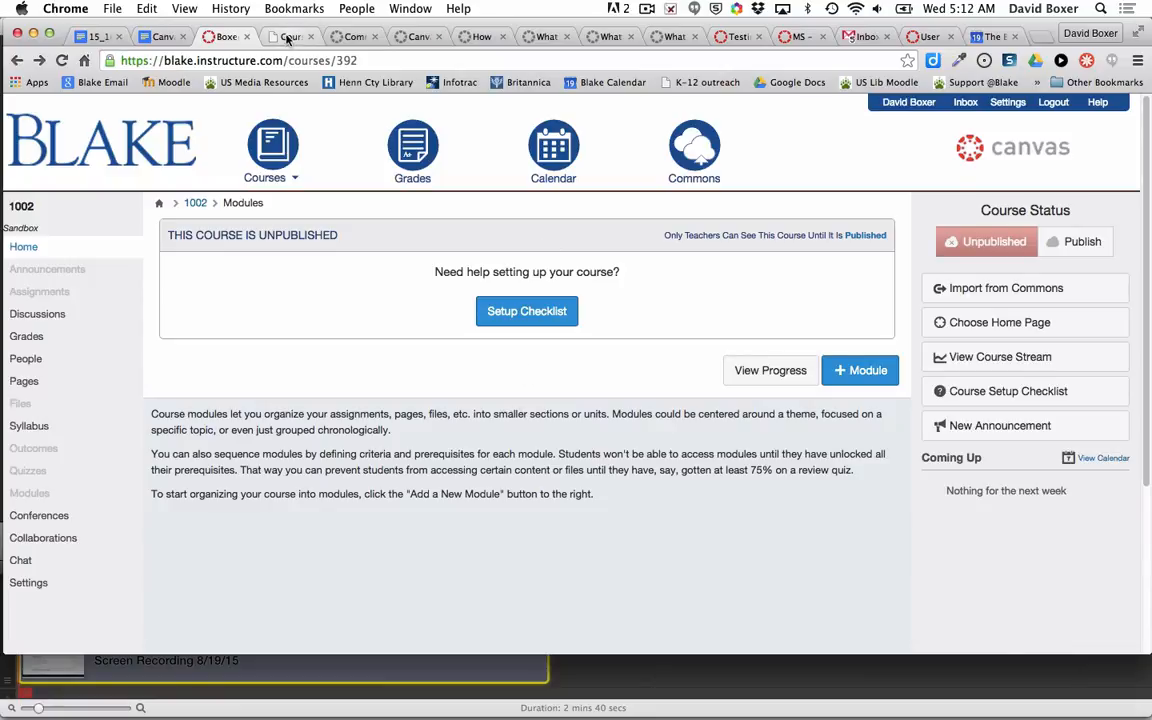
Check last year's modules, then open the new course's Import Content page from Settings.
click(290, 37)
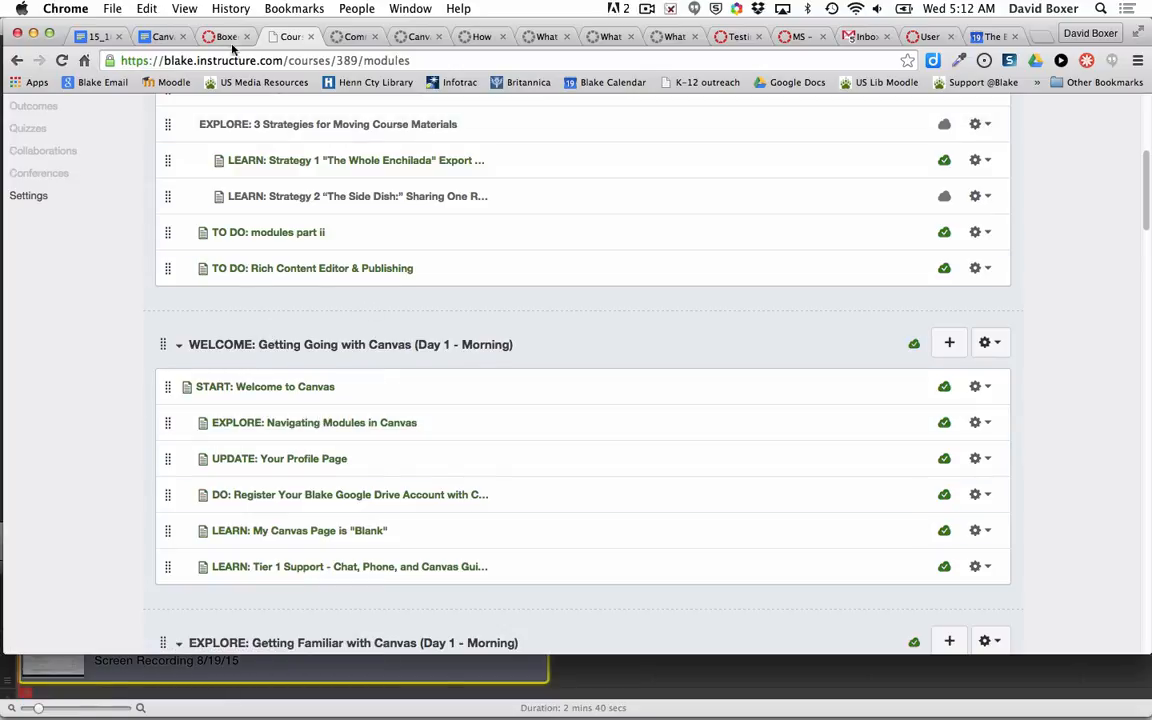
click(226, 36)
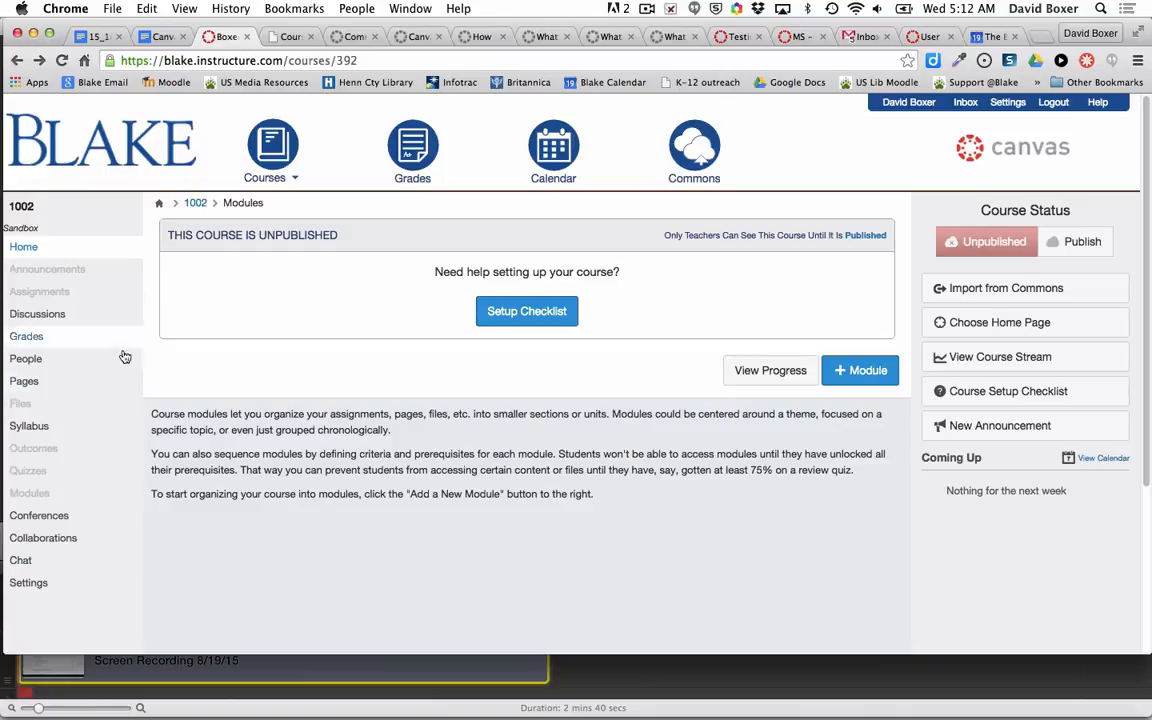
mouse_move(90, 448)
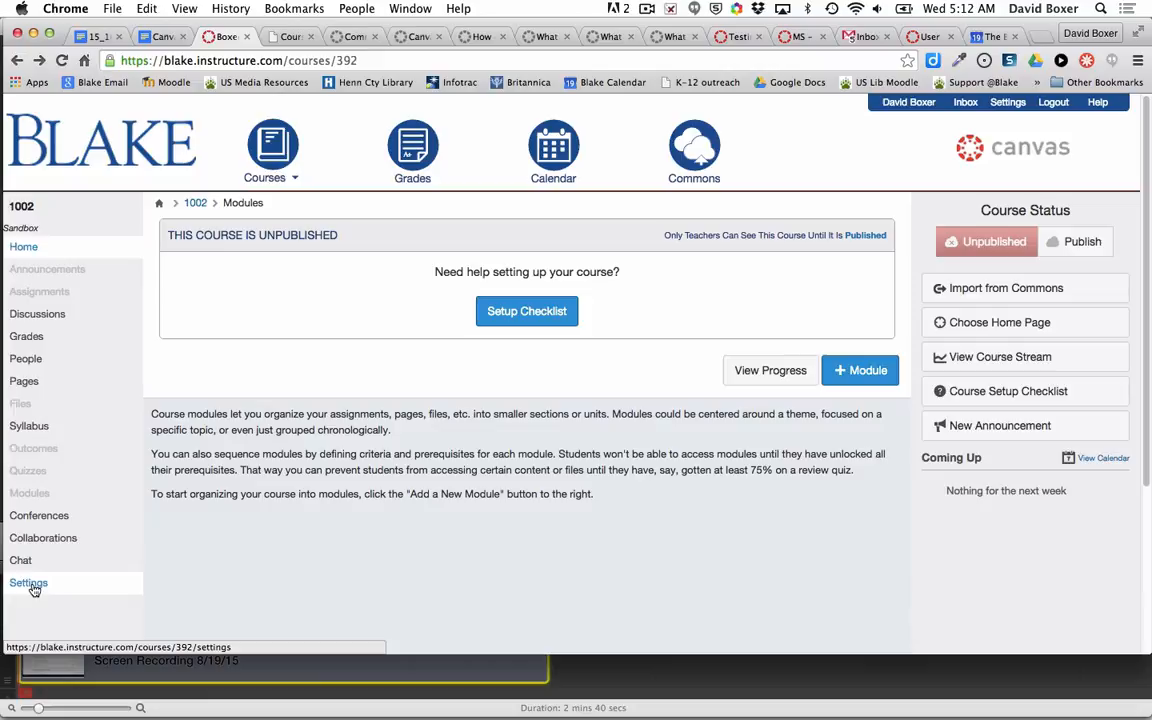
click(28, 583)
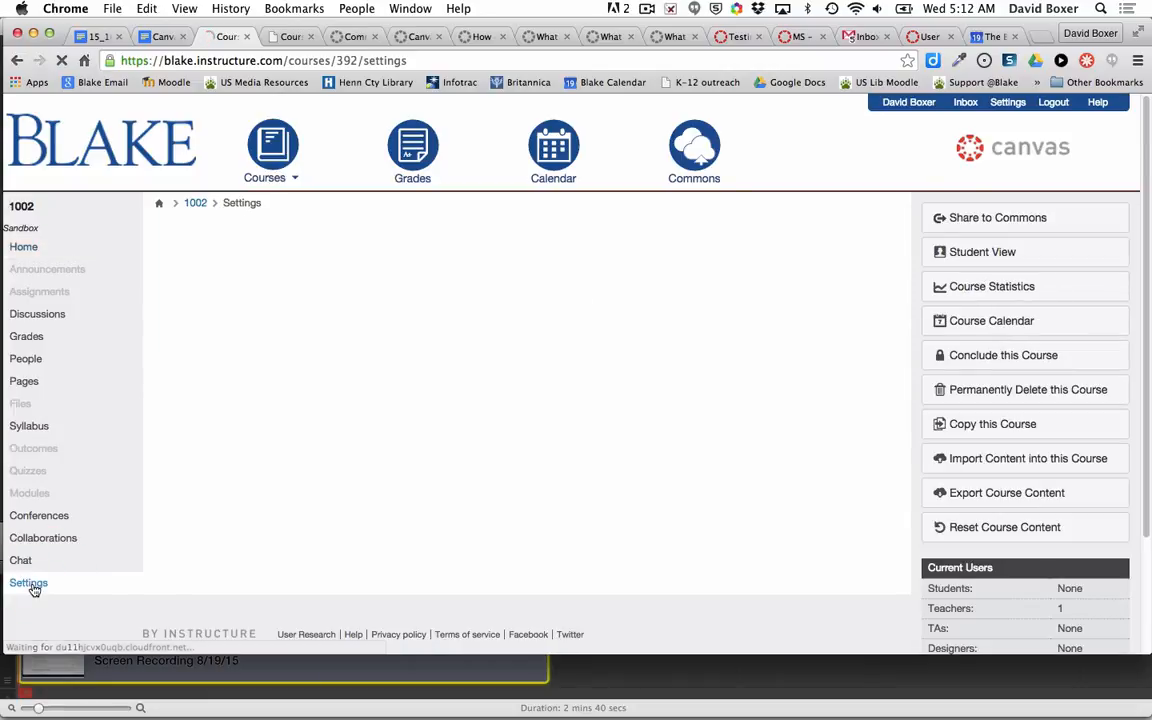
click(28, 583)
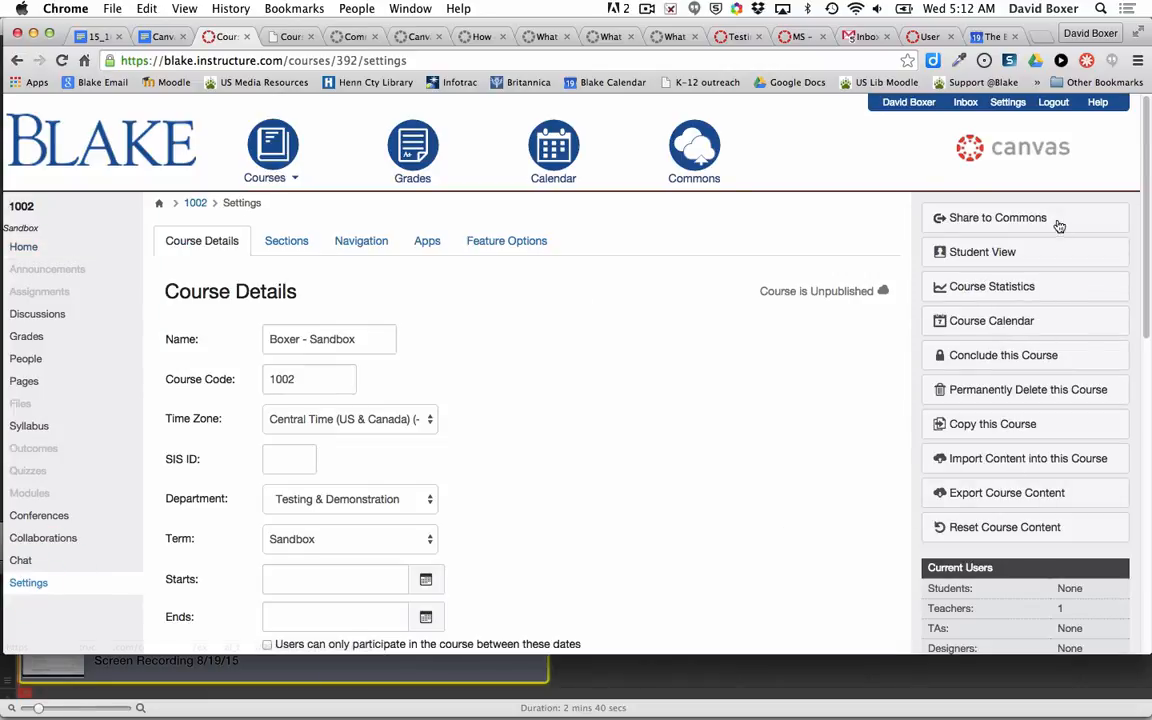
click(1026, 458)
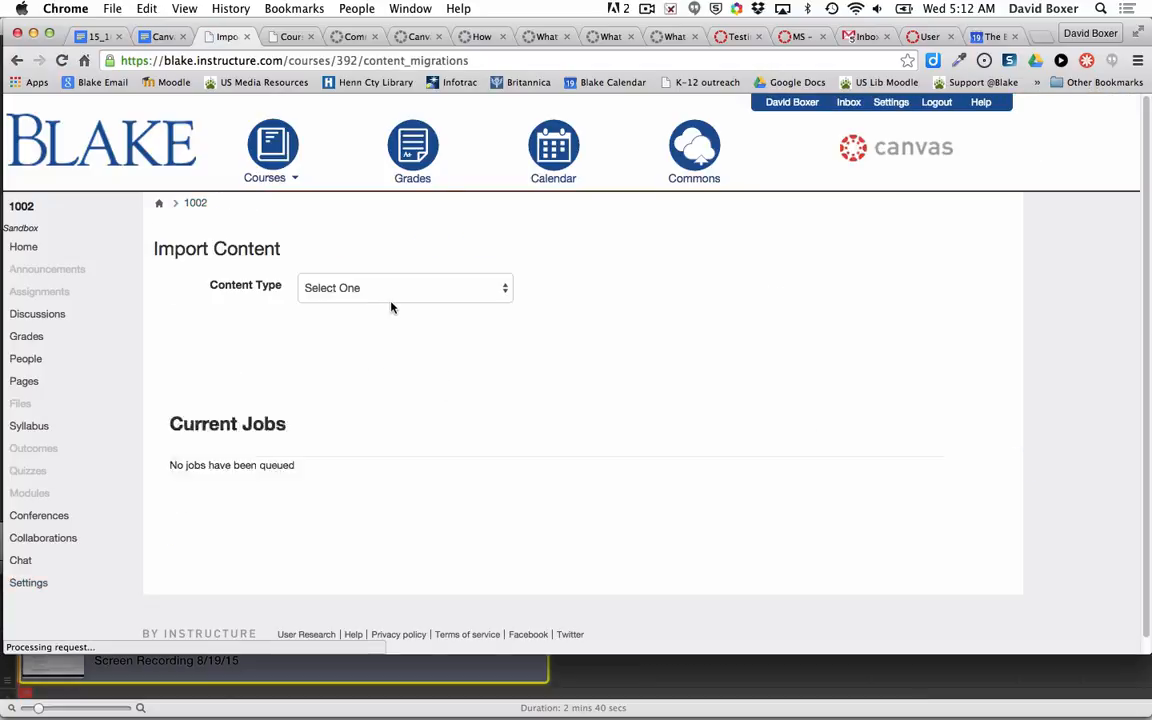
Copy from the course MS - Introduction to Canvas - 2015-2016, choosing 'Select specific content'.
click(405, 287)
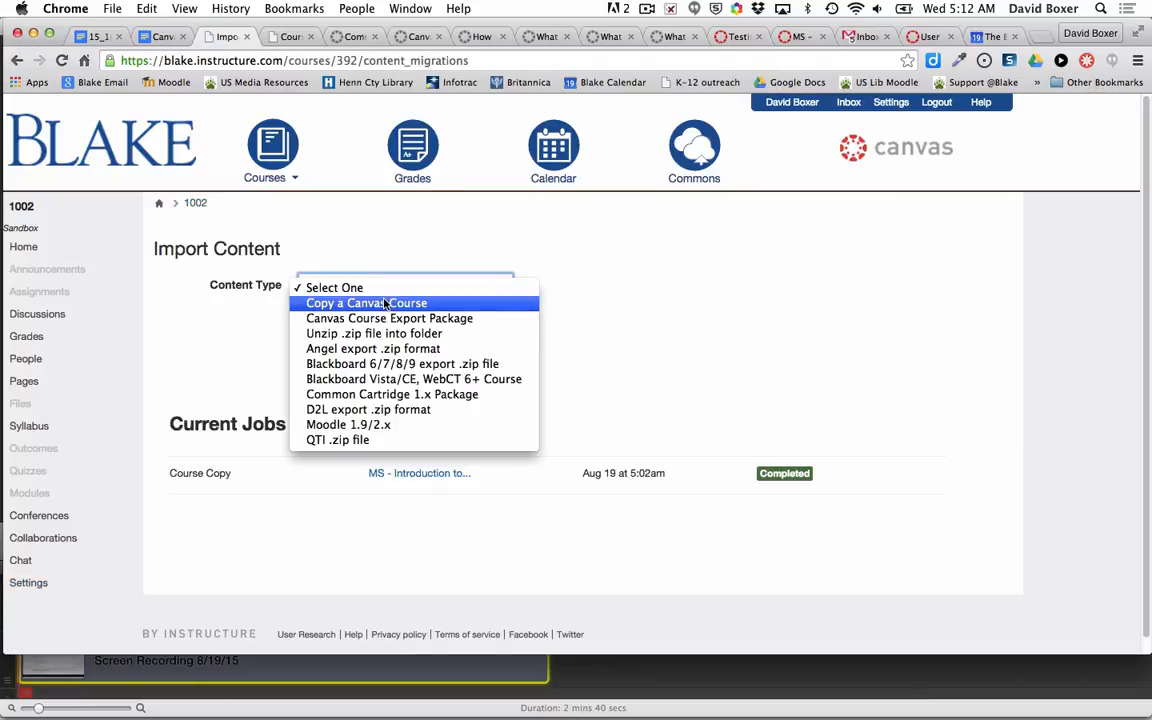
click(366, 303)
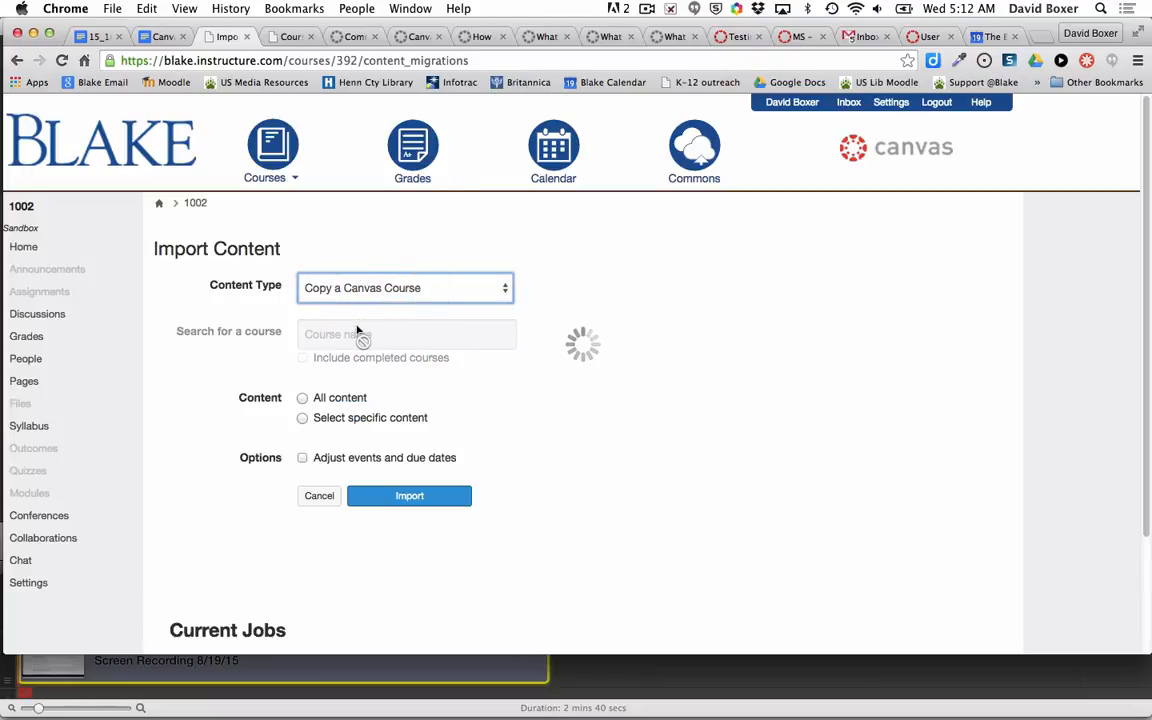
text(Introd)
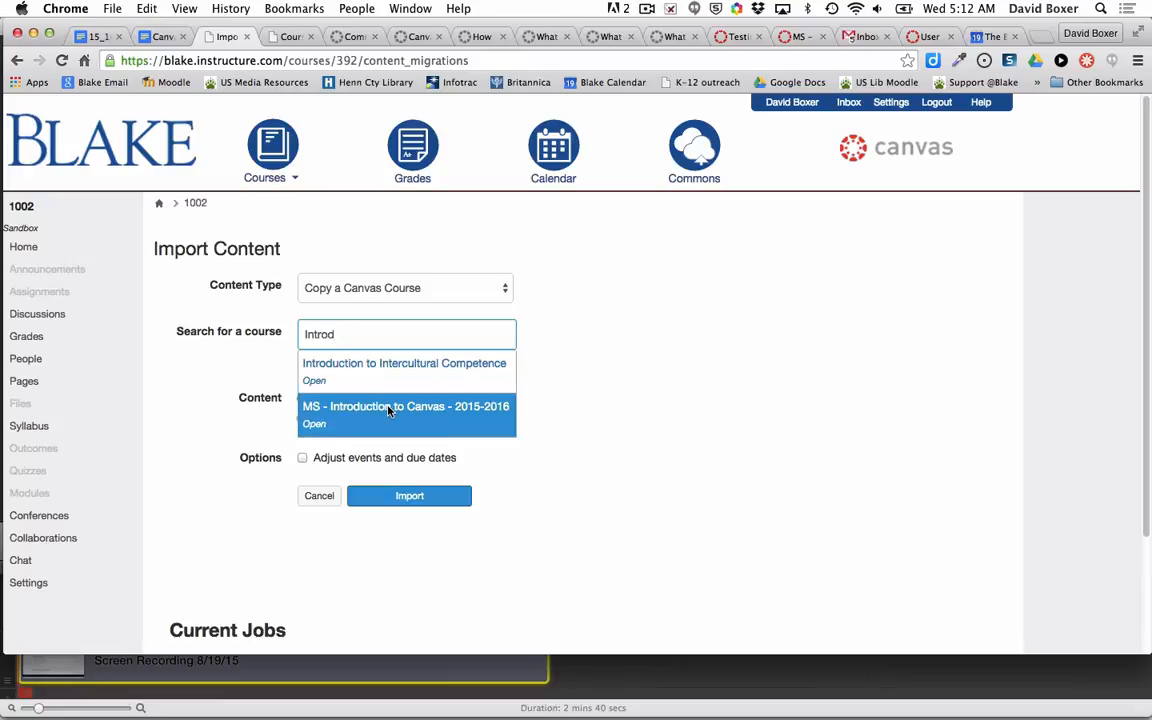
click(405, 406)
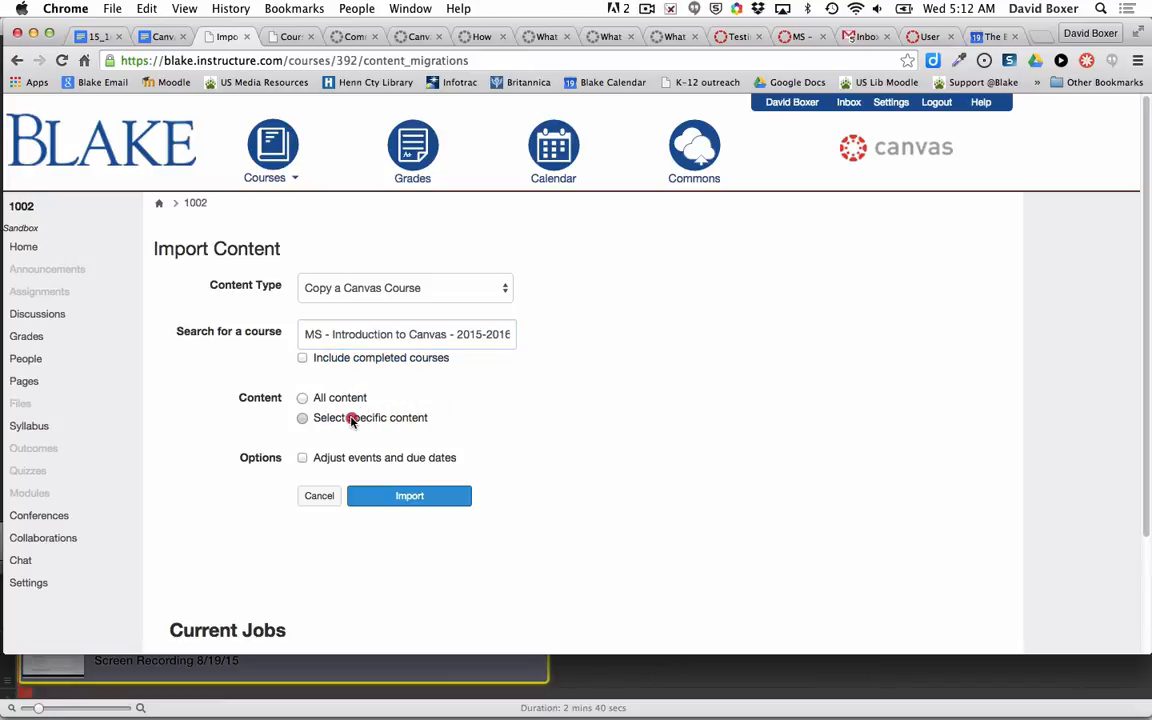
click(302, 417)
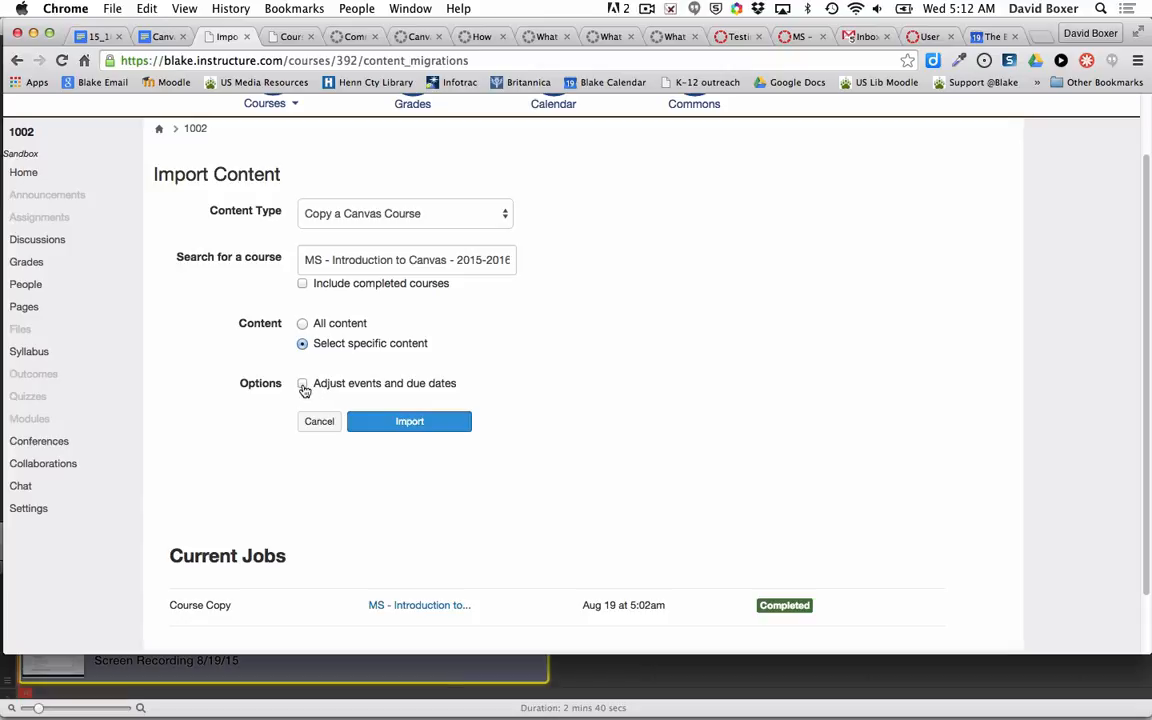
Turn on date adjustment and set the original beginning date to August 25, 2014.
click(303, 383)
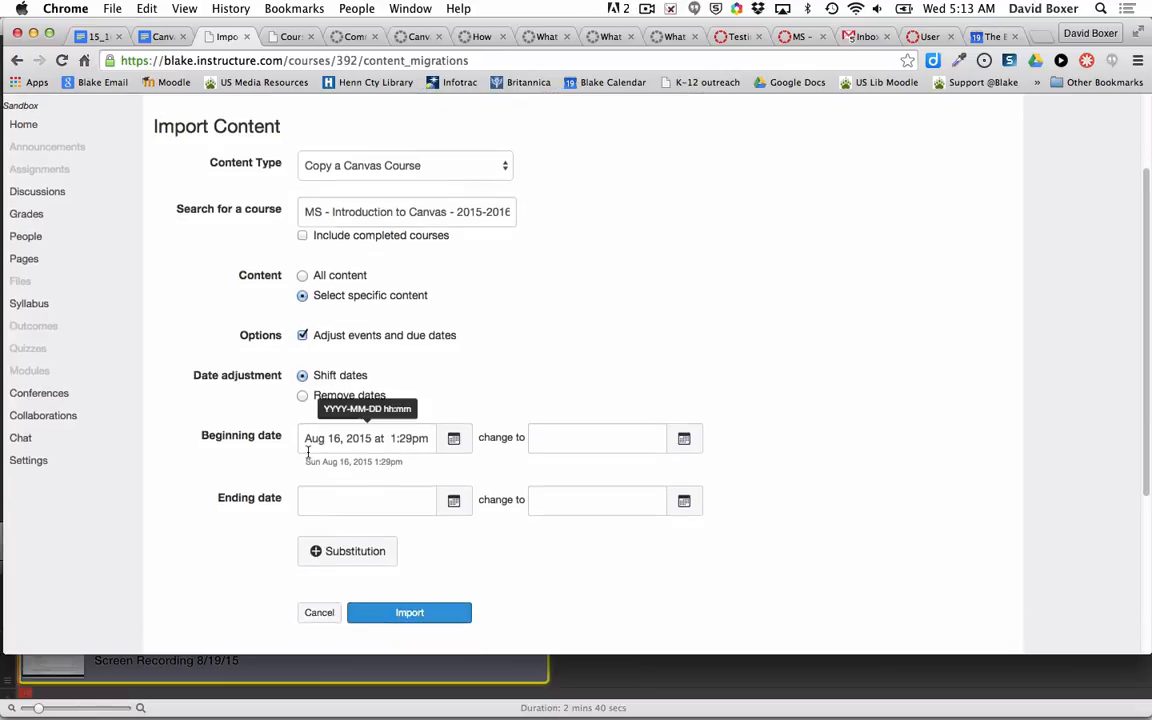
mouse_move(453, 438)
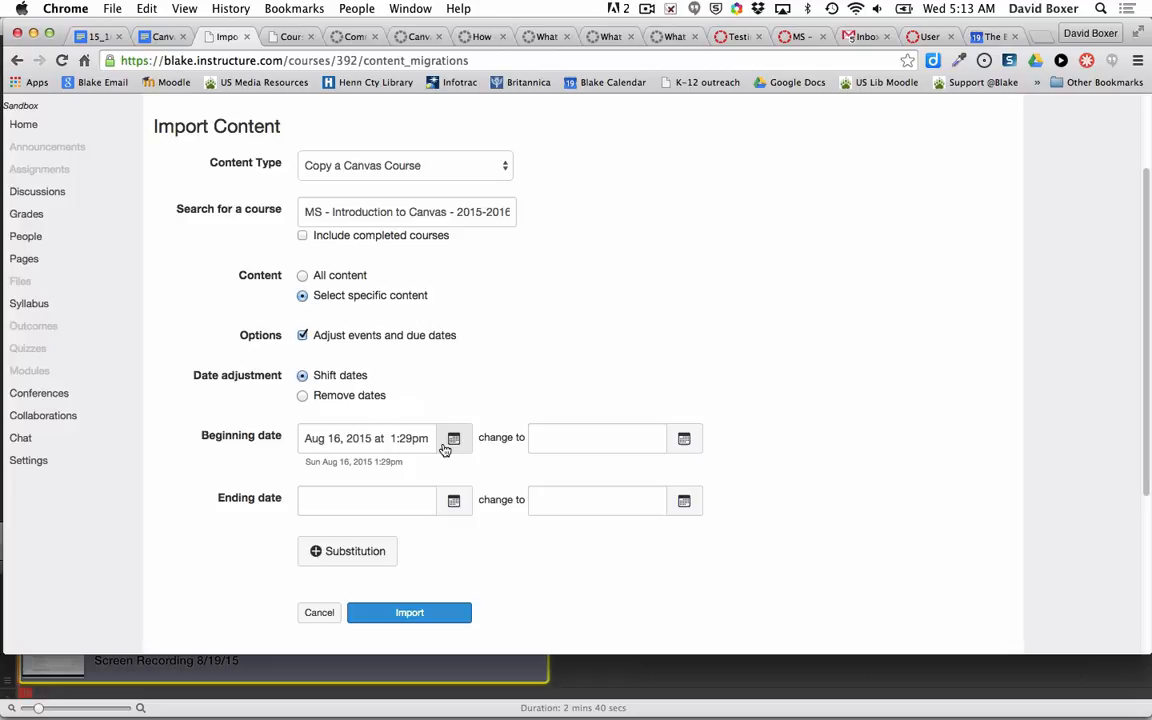
click(453, 438)
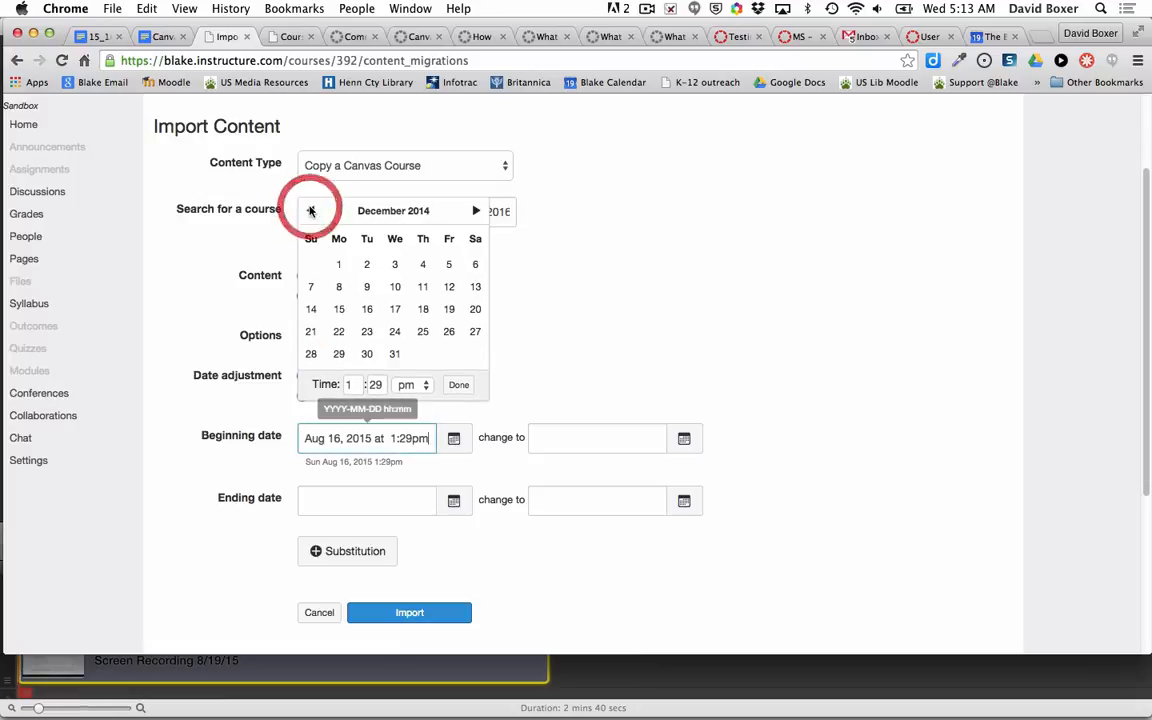
click(311, 210)
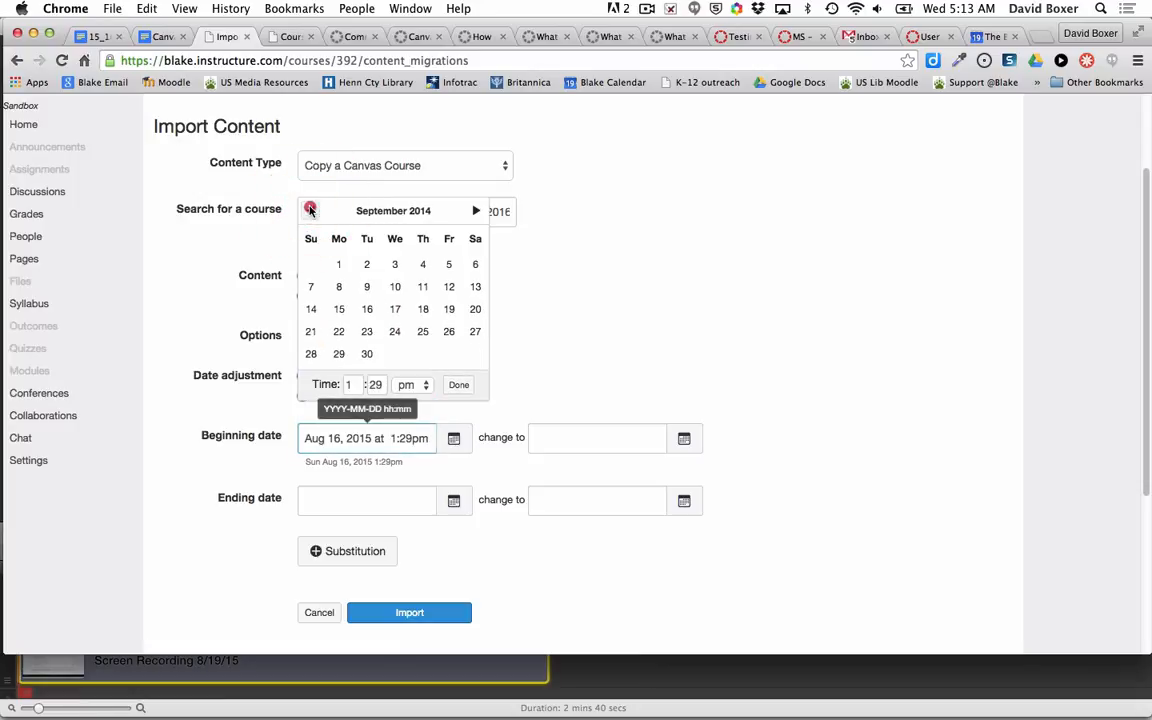
click(310, 210)
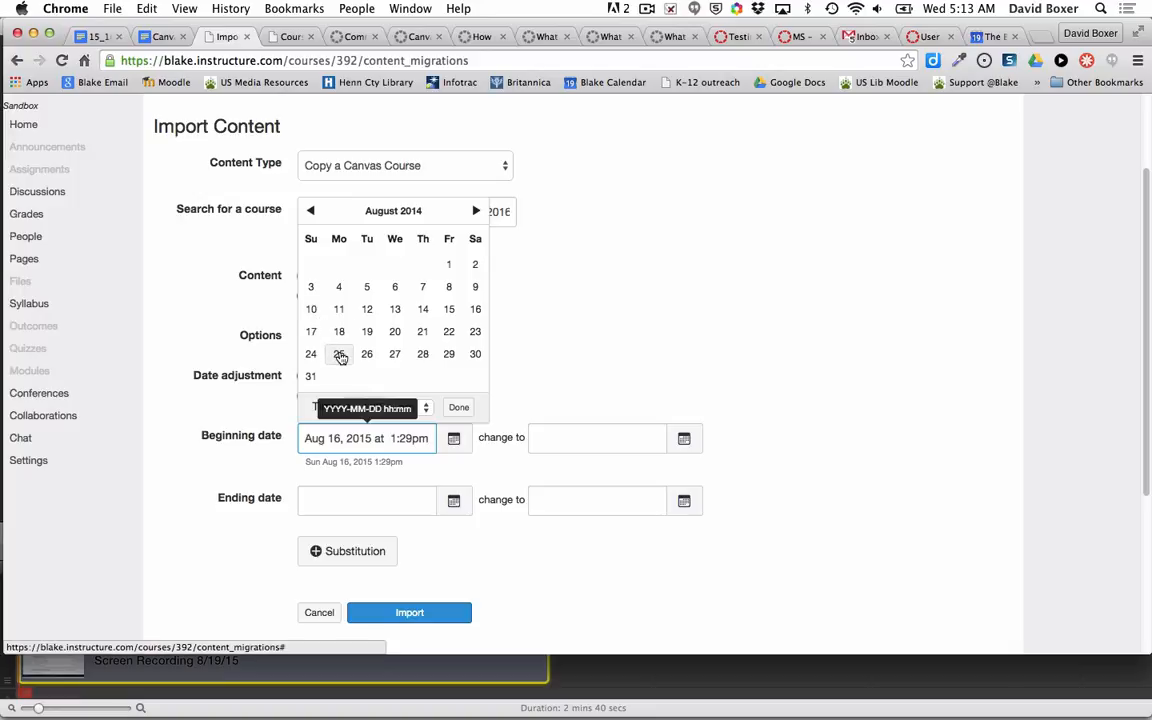
click(339, 353)
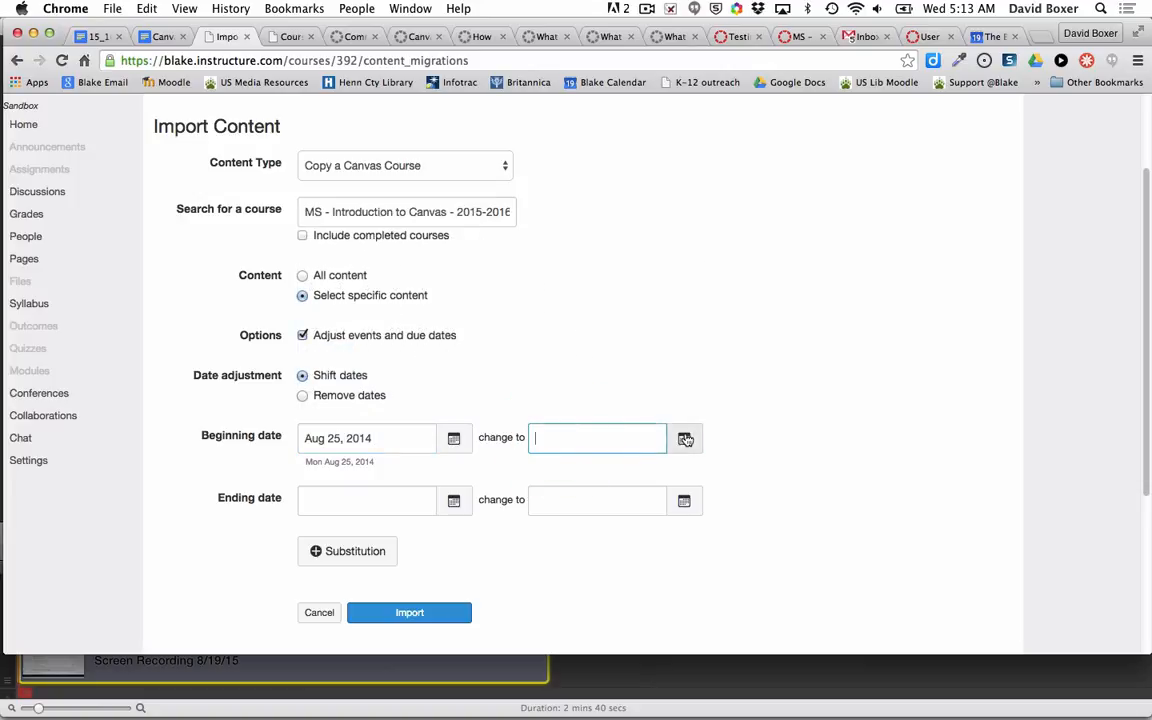
Set the new date range to end August 30, 2015 and close the calendar.
click(684, 438)
text(Aug 24, 2014)
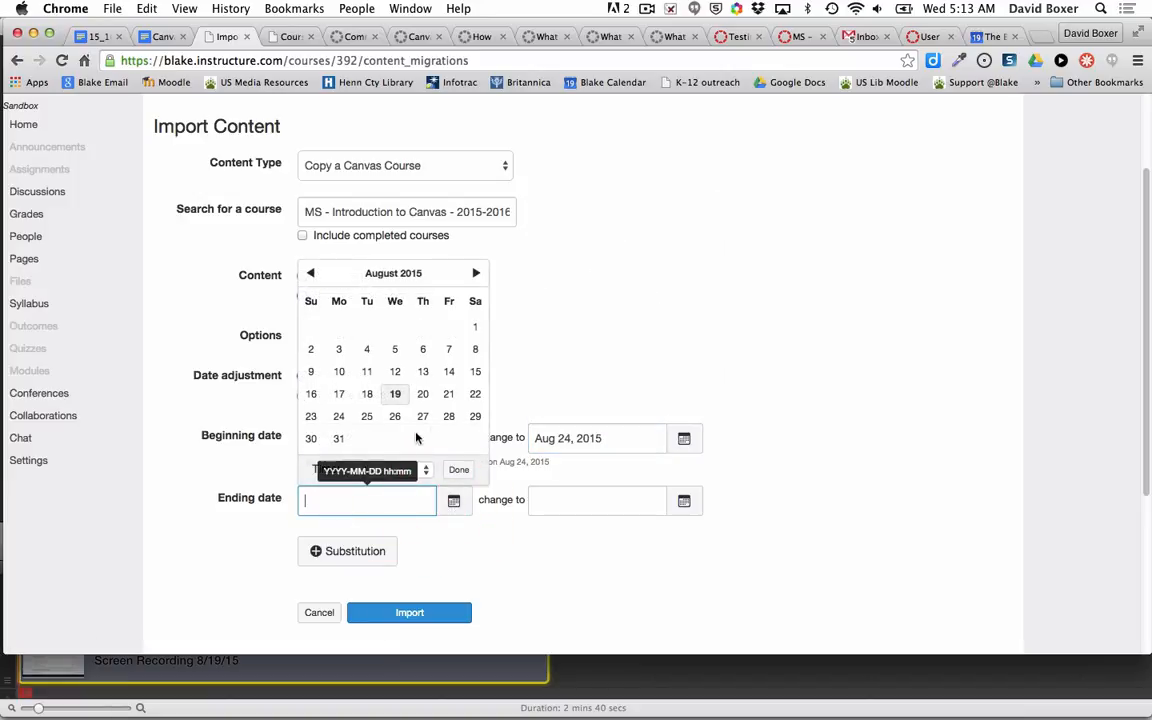
click(338, 438)
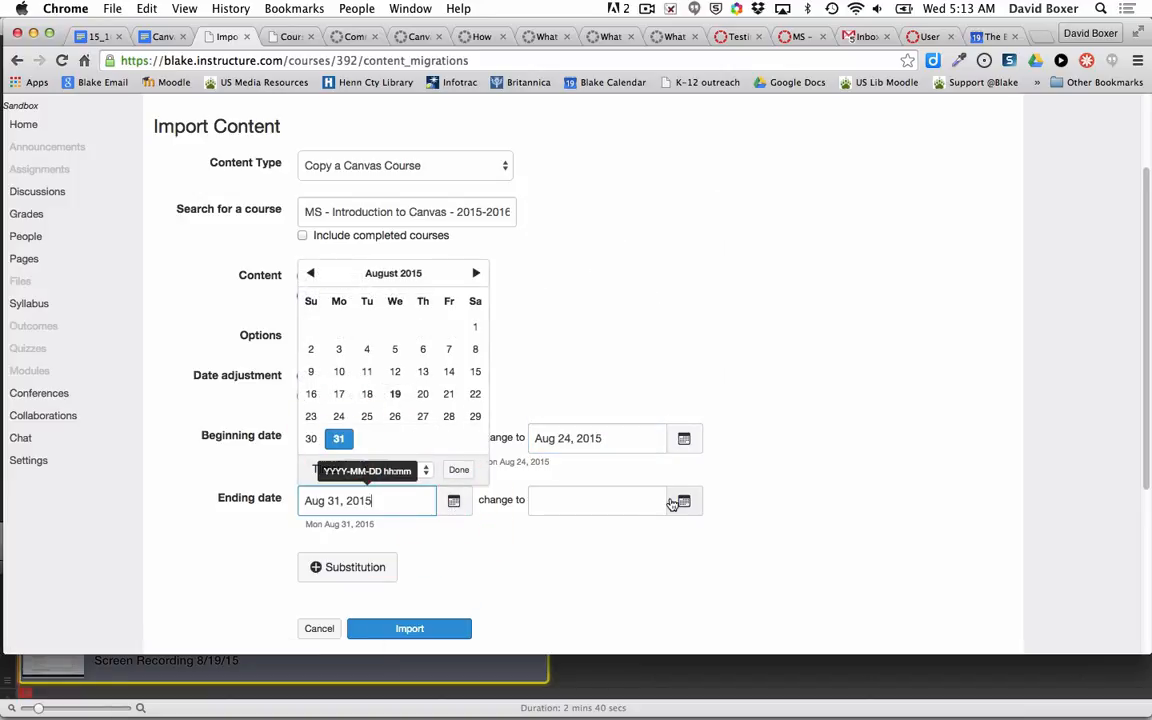
key(Backspace)
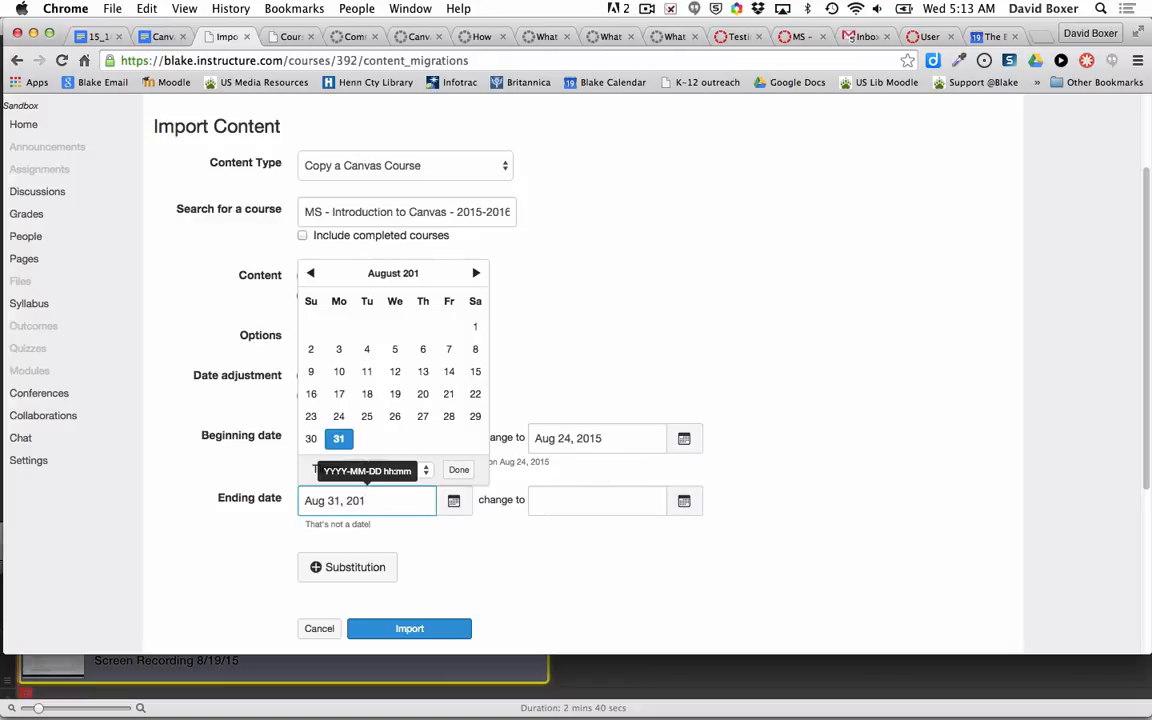
click(310, 272)
text(4)
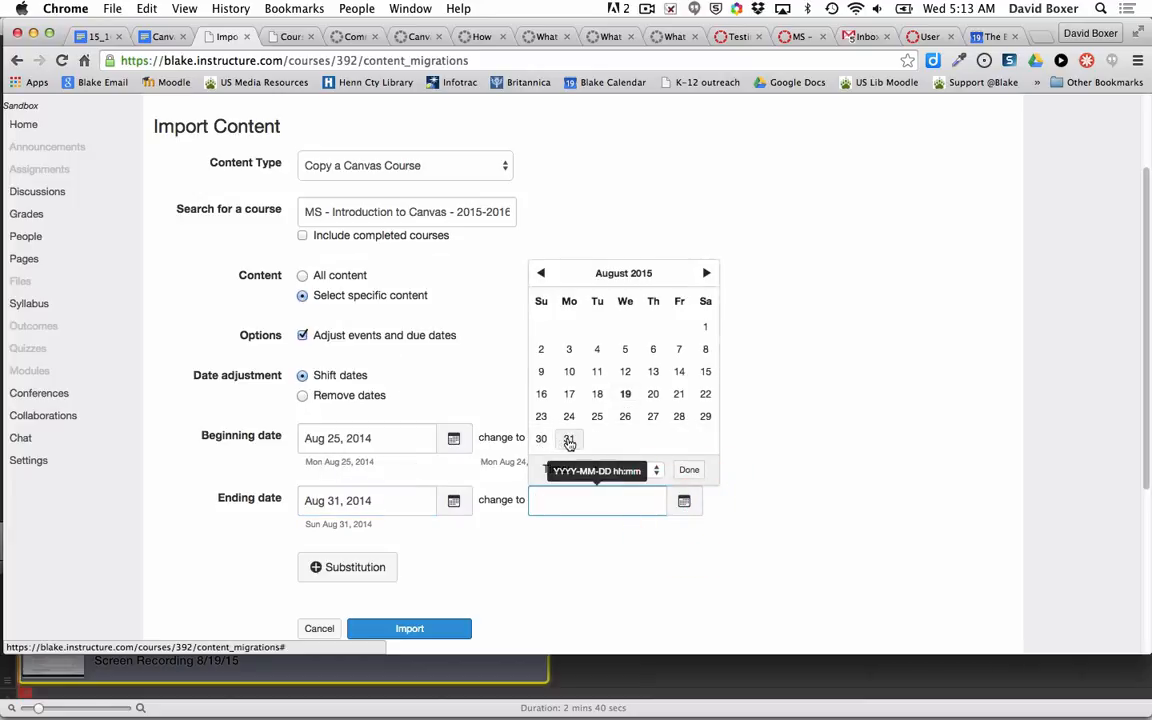
click(541, 438)
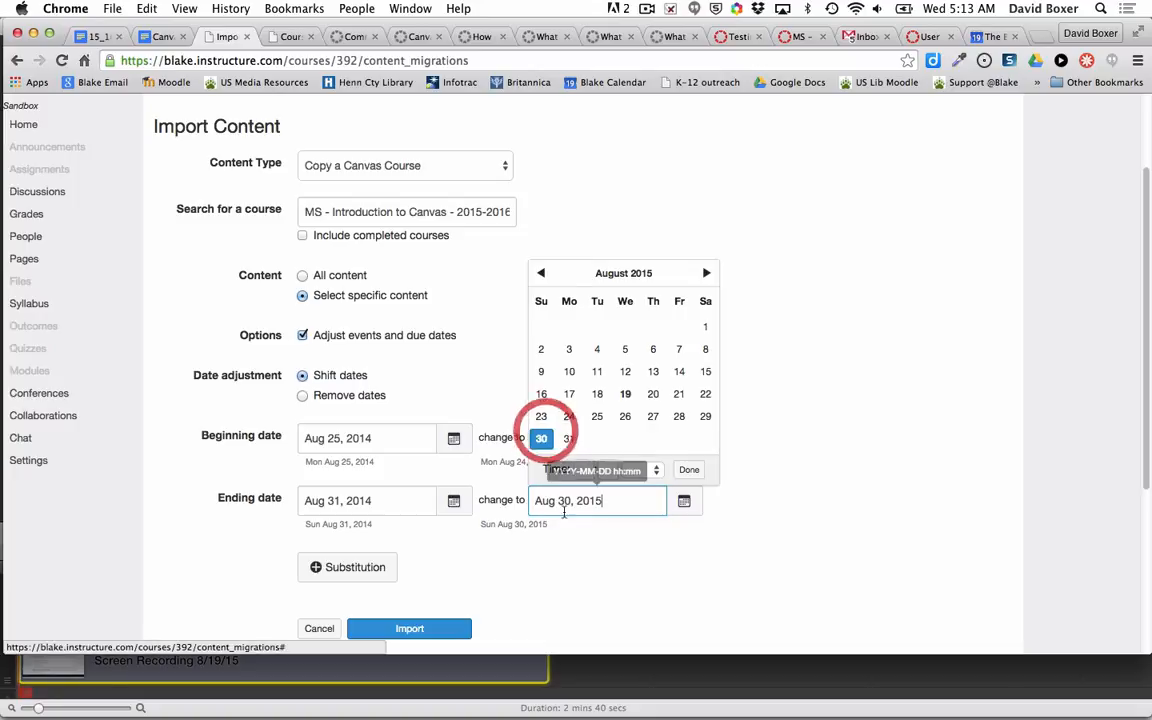
click(689, 469)
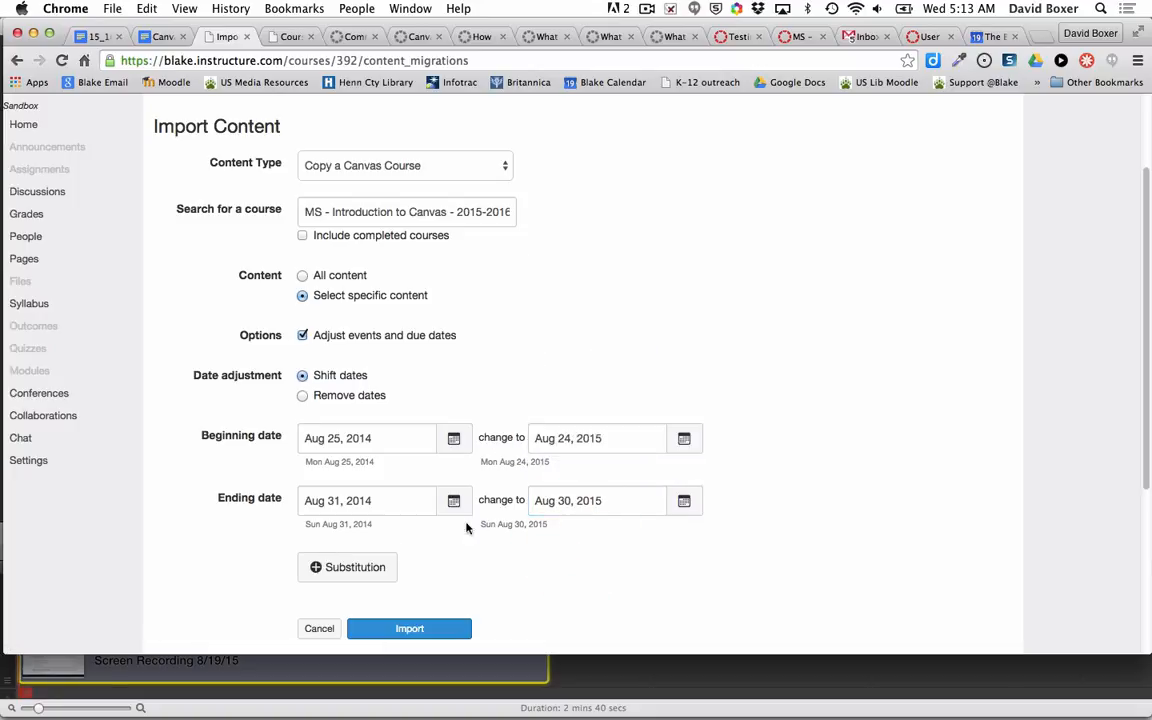
scroll(down, 3)
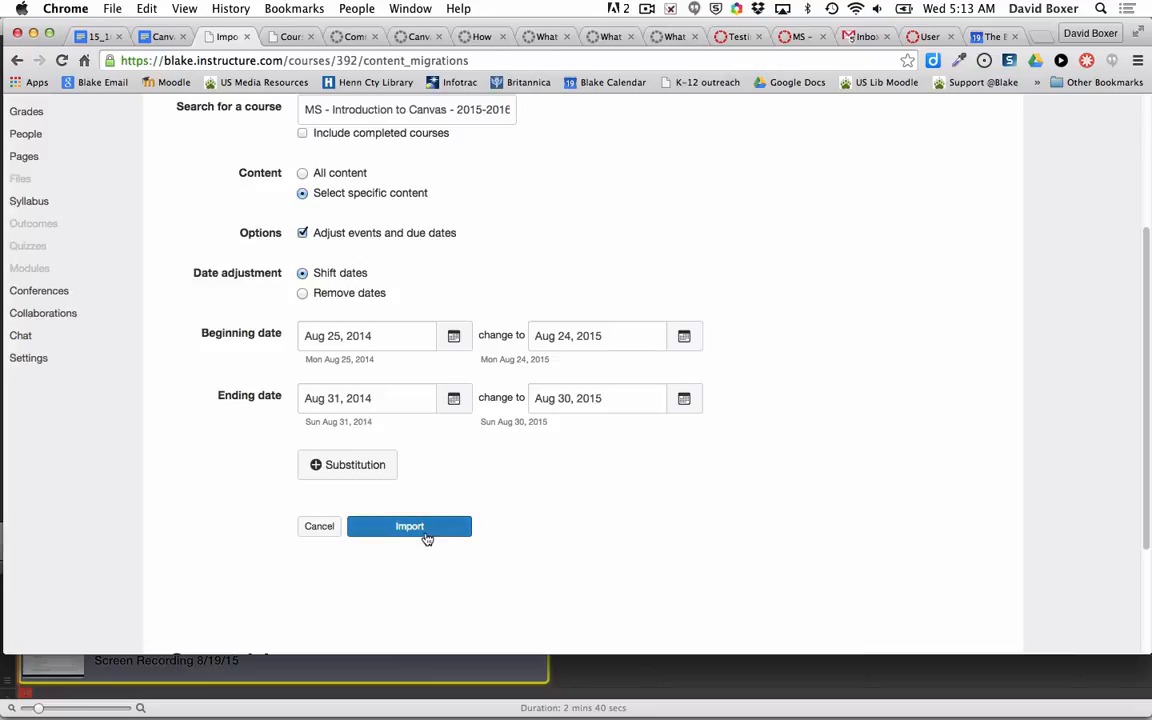
Submit the import and confirm the copy job is waiting under Current Jobs.
click(409, 526)
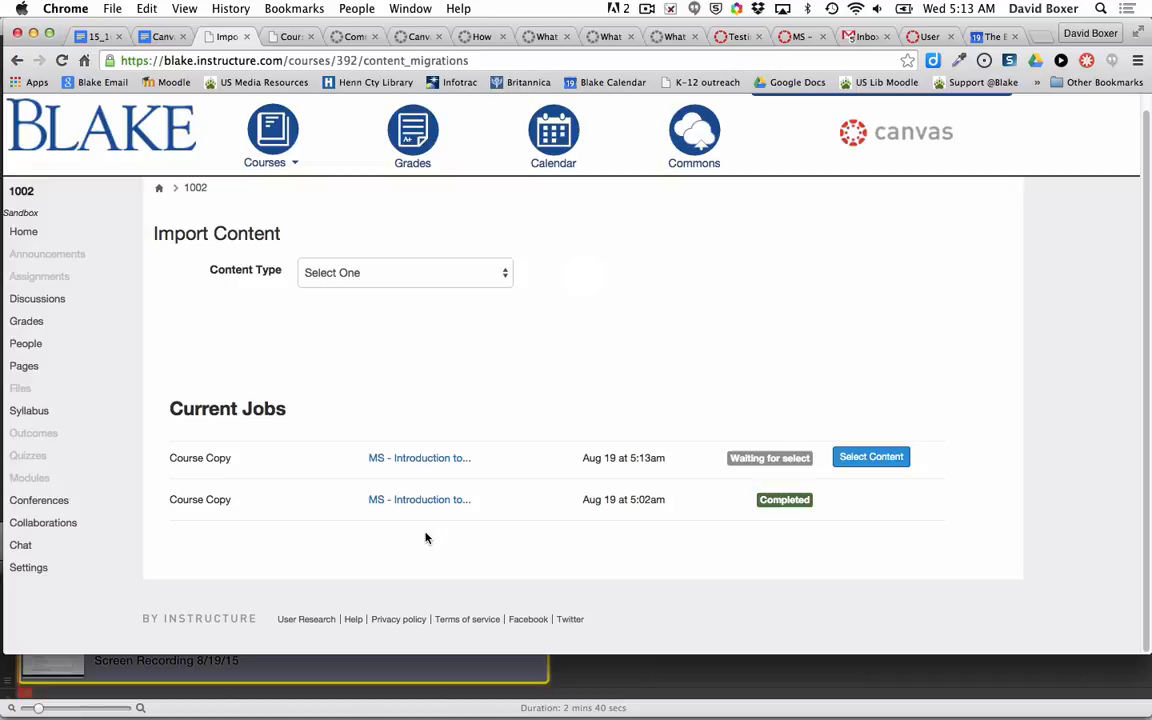
click(404, 272)
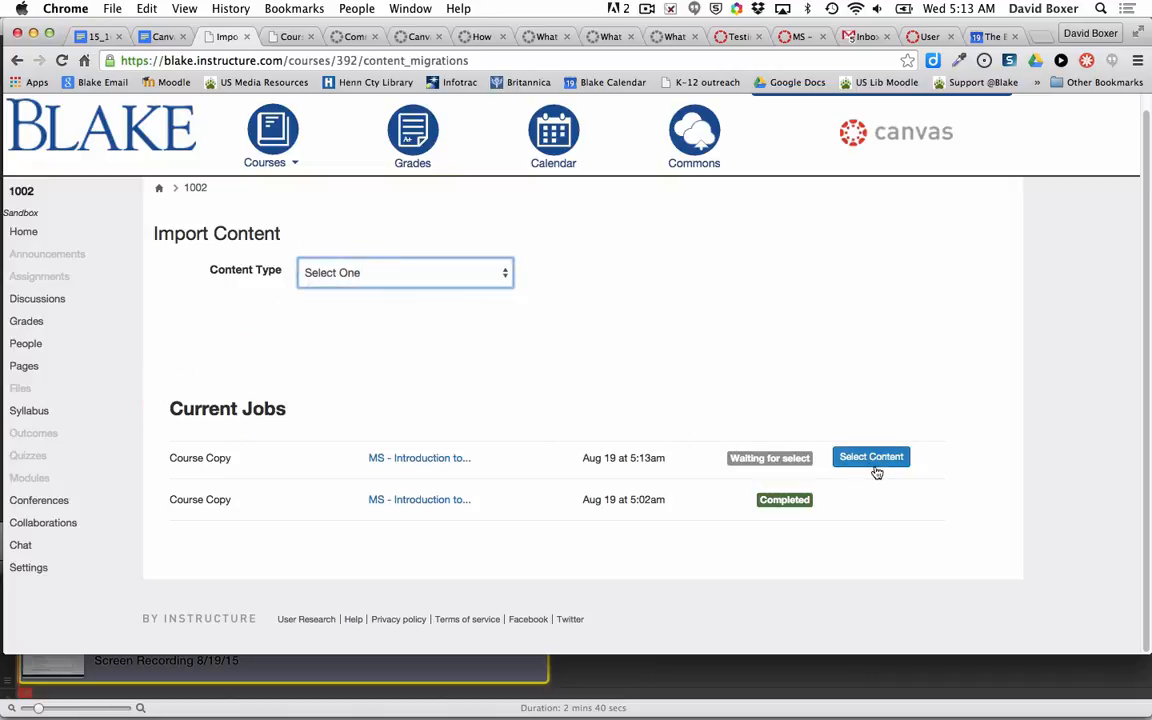
mouse_move(966, 346)
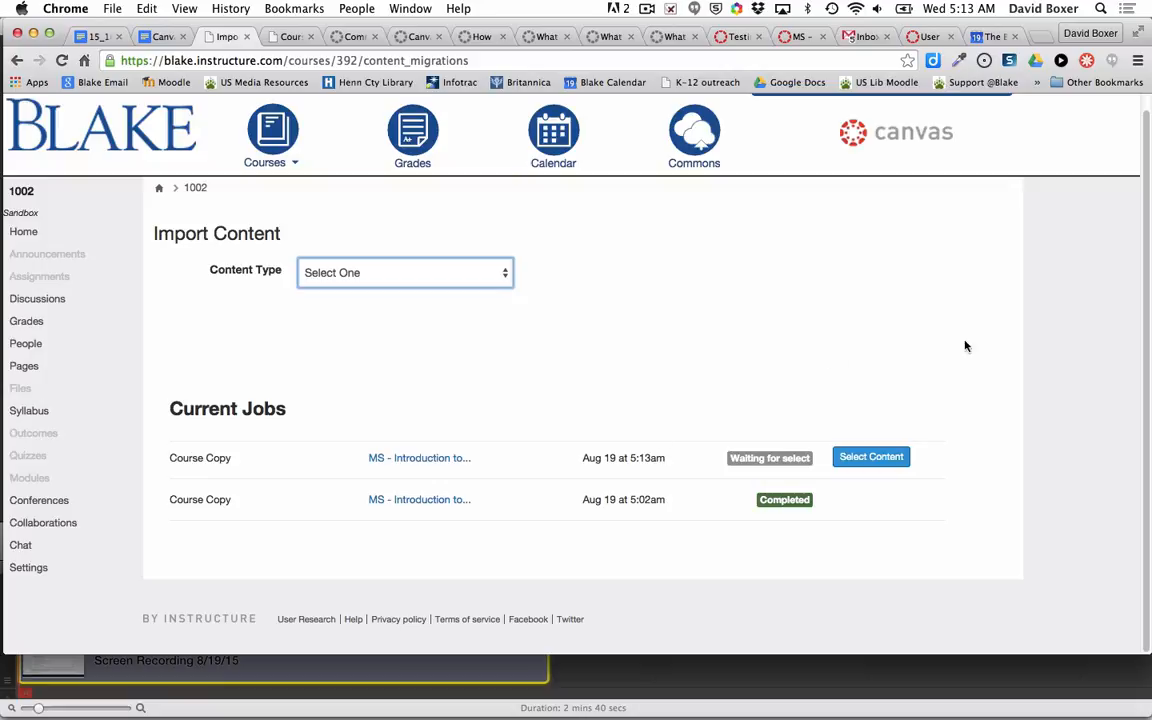
mouse_move(871, 457)
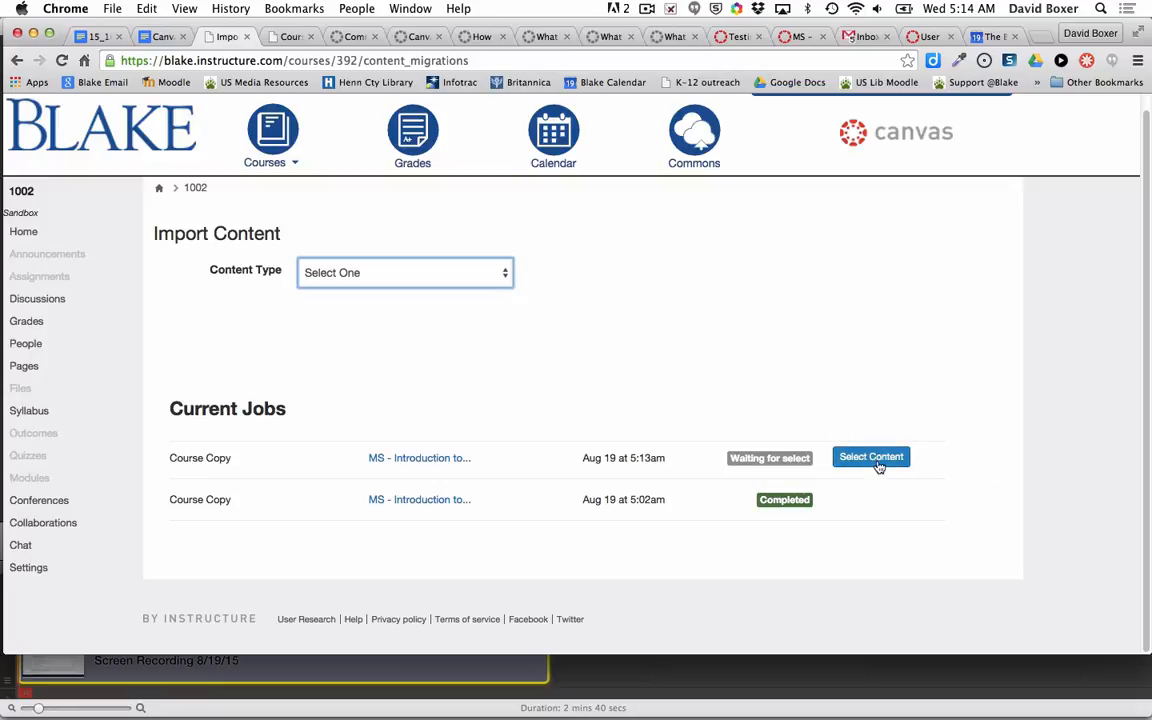
Choose only the WELCOME: Getting Going with Canvas module for the pending copy.
click(871, 457)
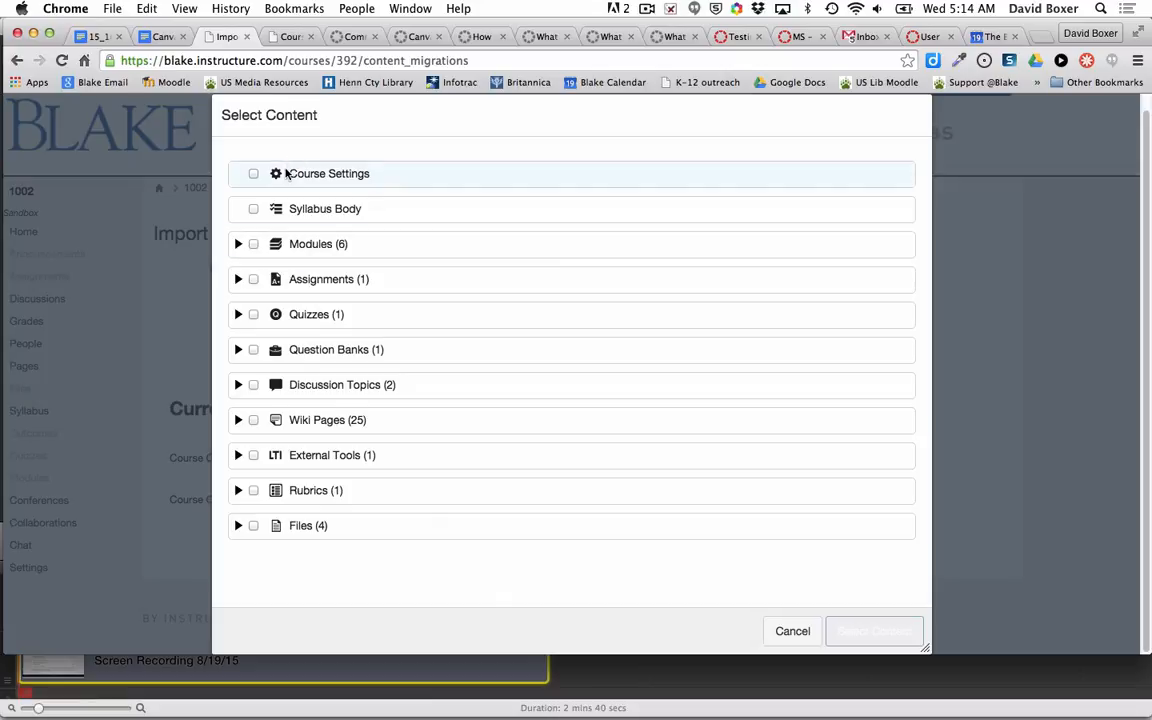
mouse_move(300, 524)
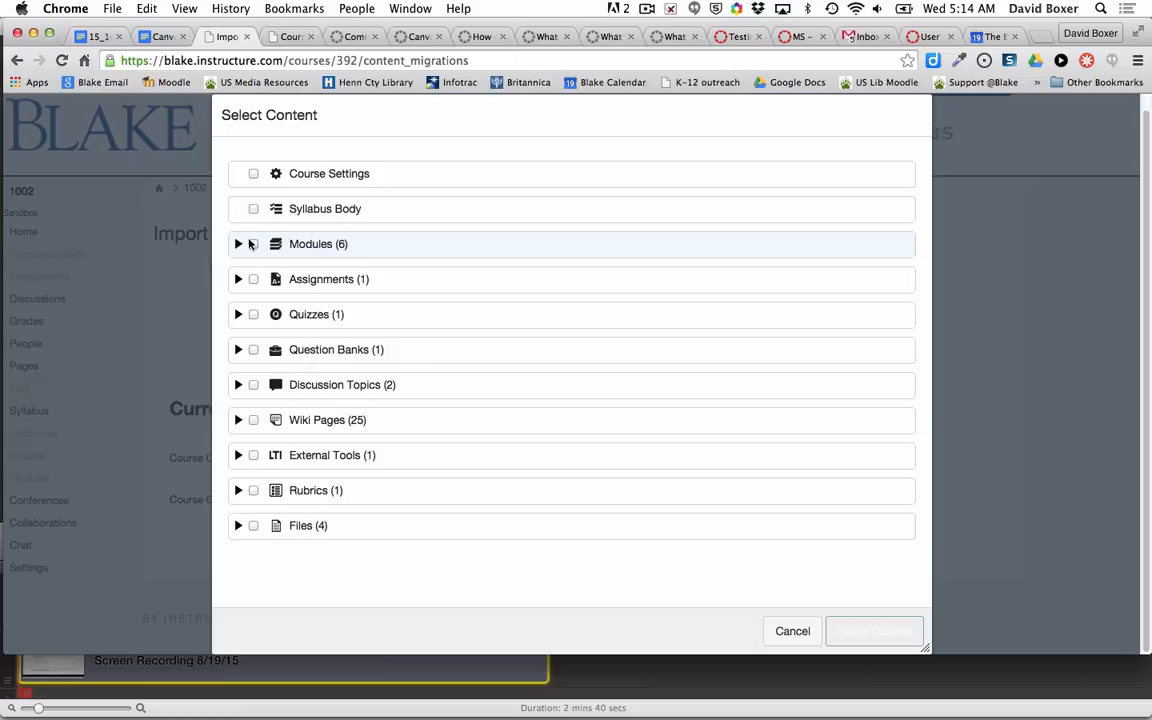
mouse_move(253, 209)
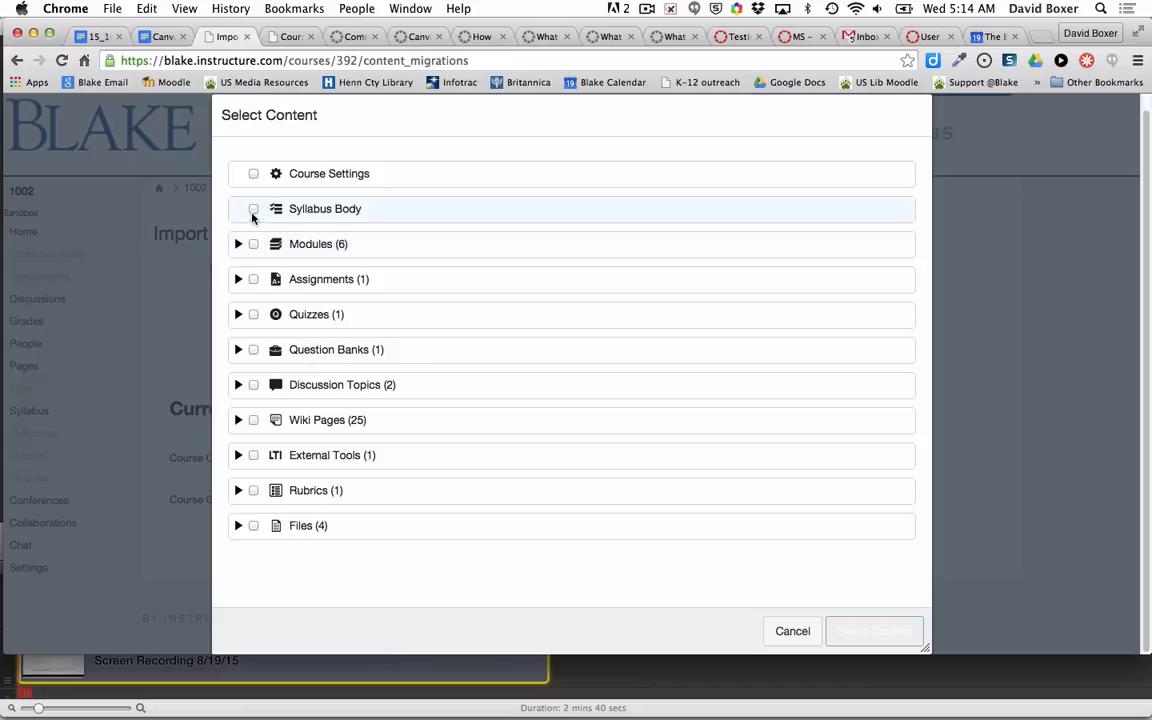
mouse_move(243, 290)
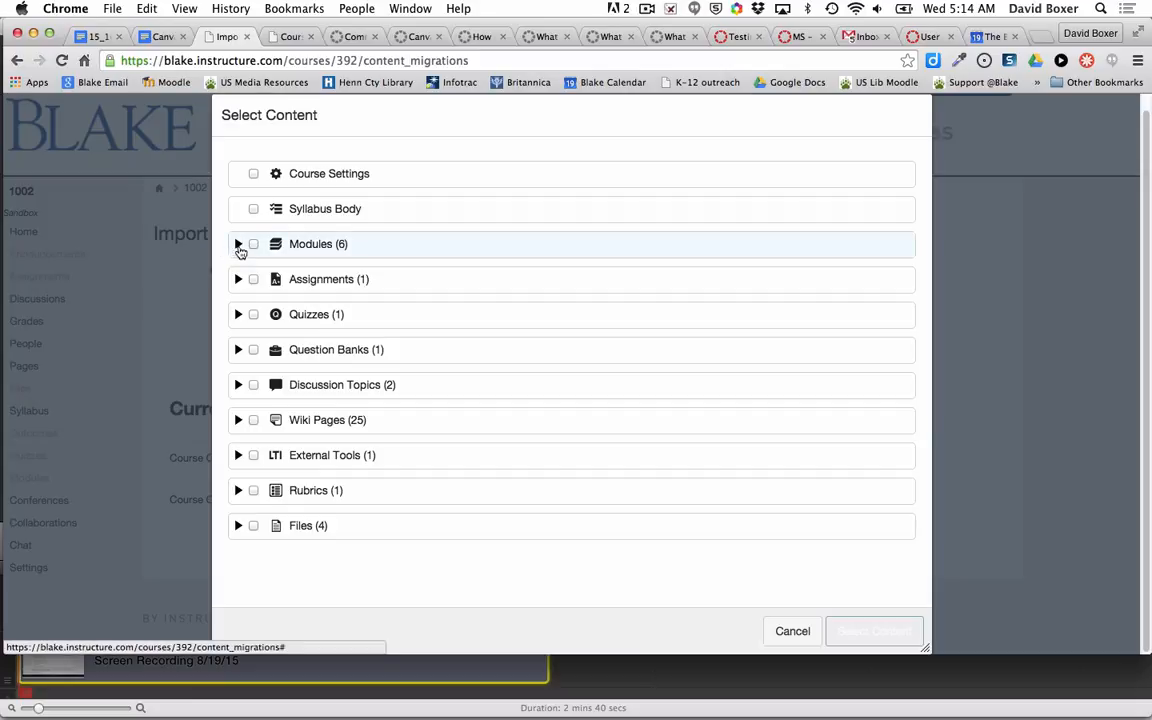
click(238, 244)
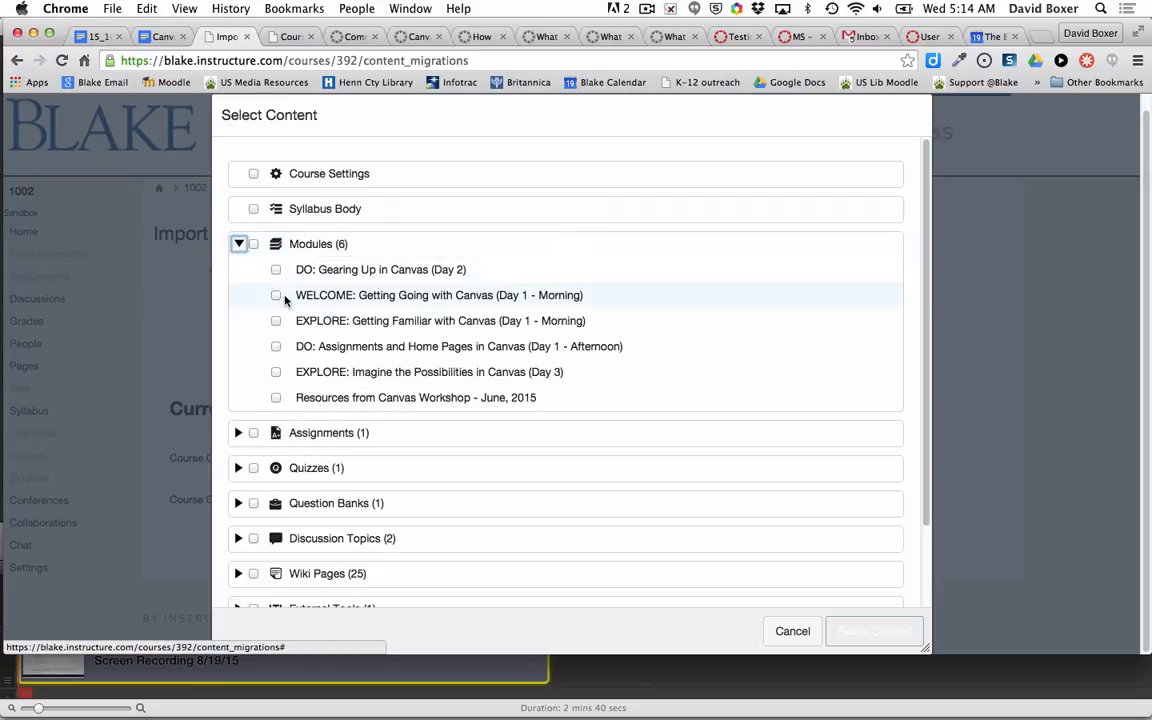
click(276, 295)
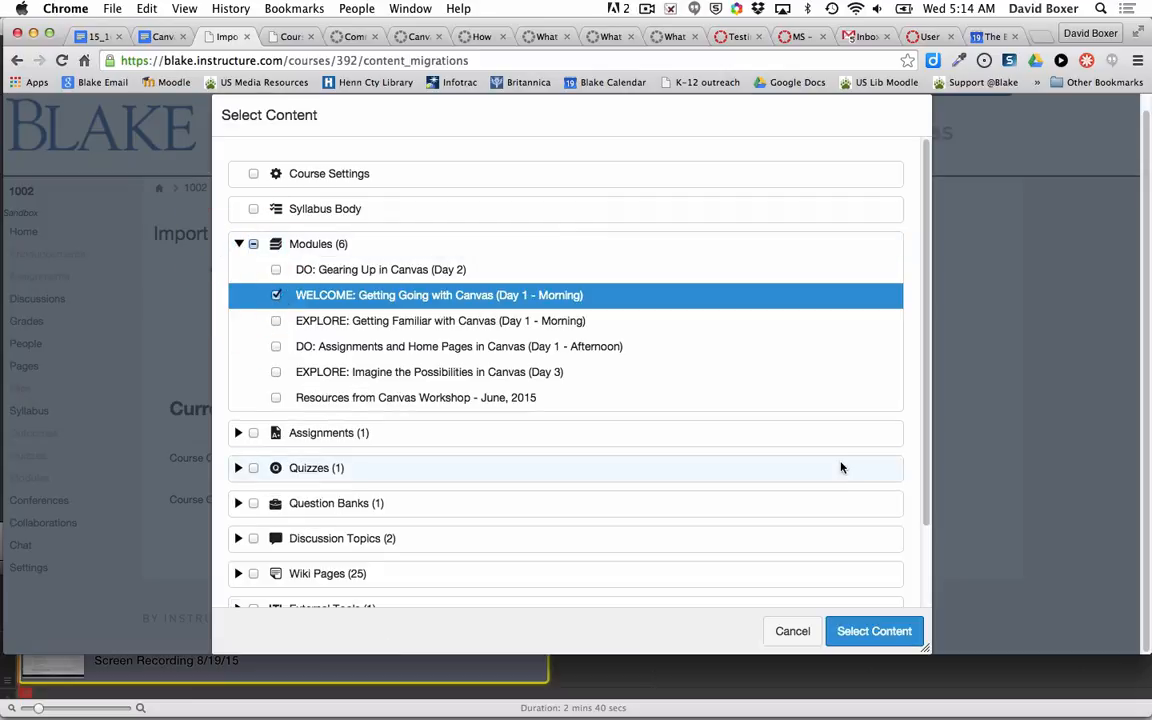
click(873, 631)
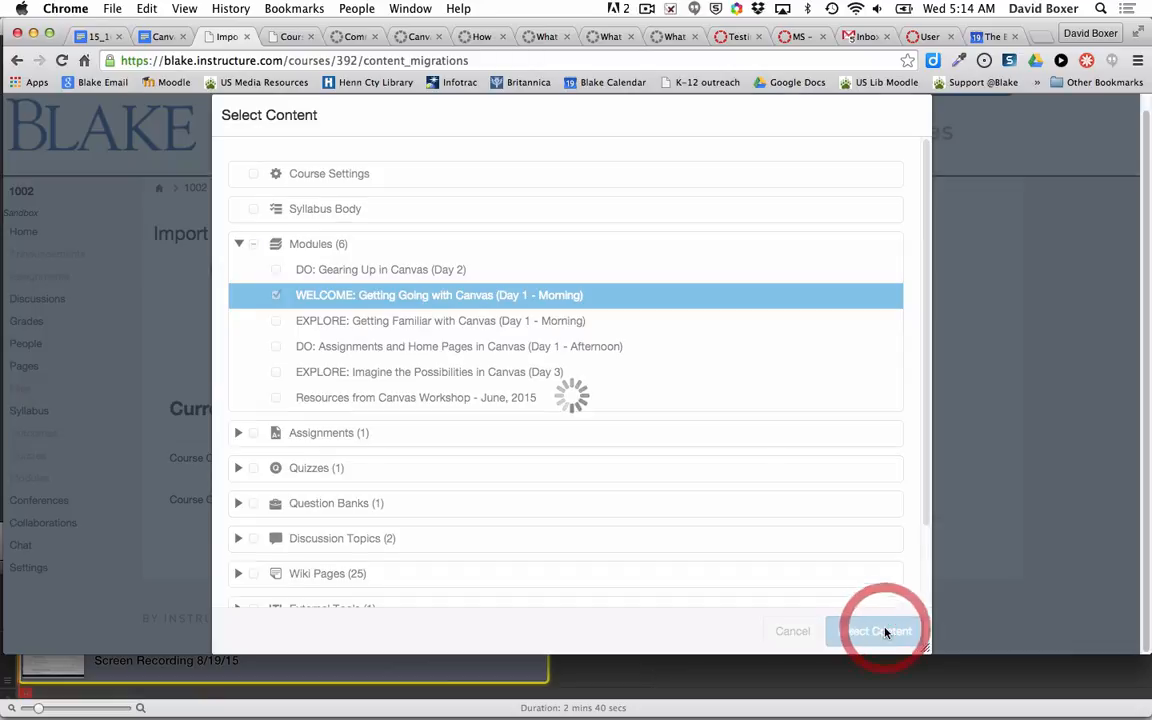
click(878, 631)
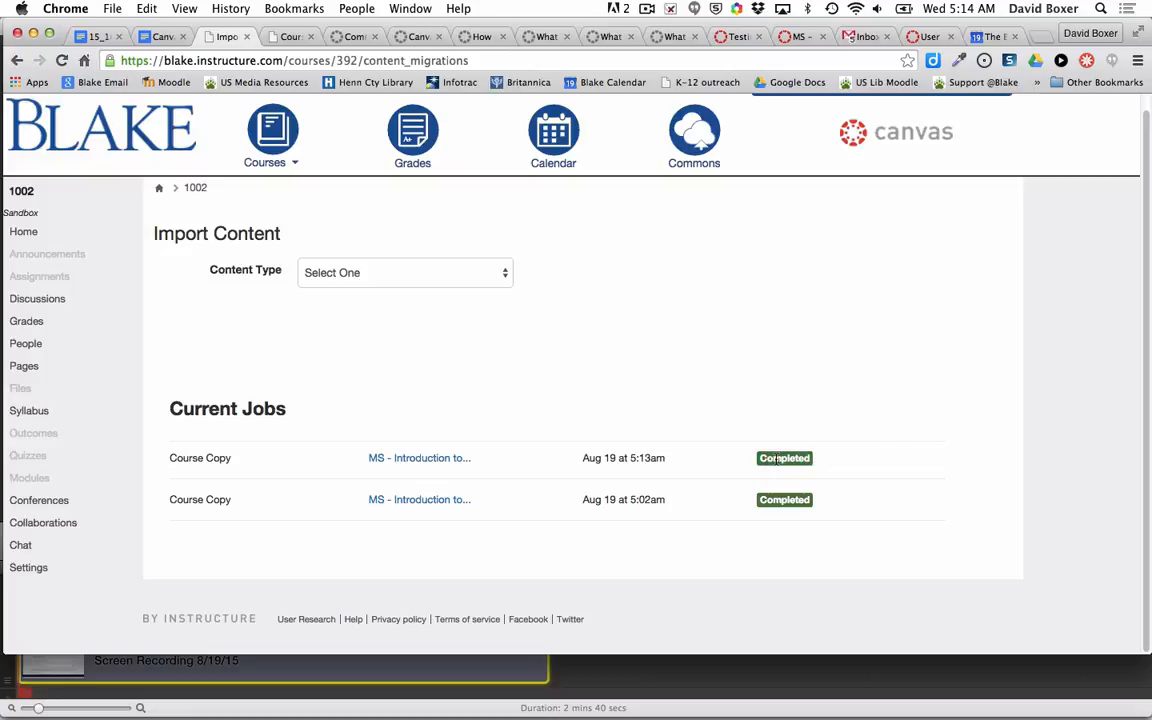
mouse_move(343, 310)
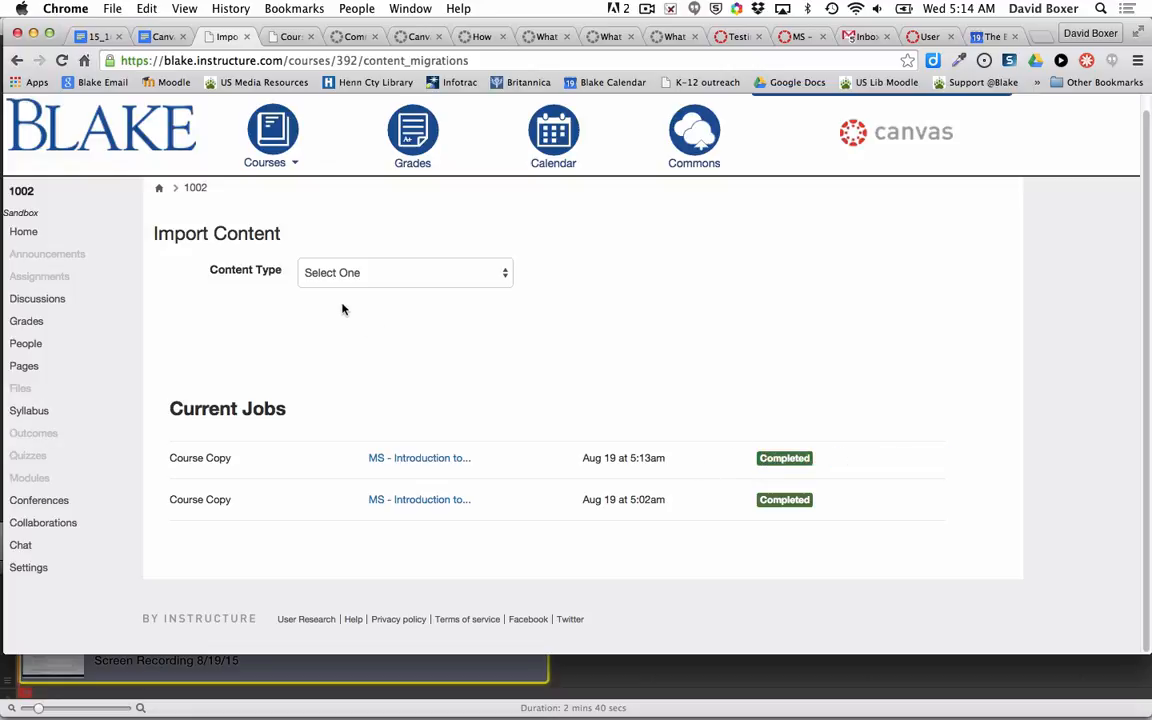
mouse_move(23, 231)
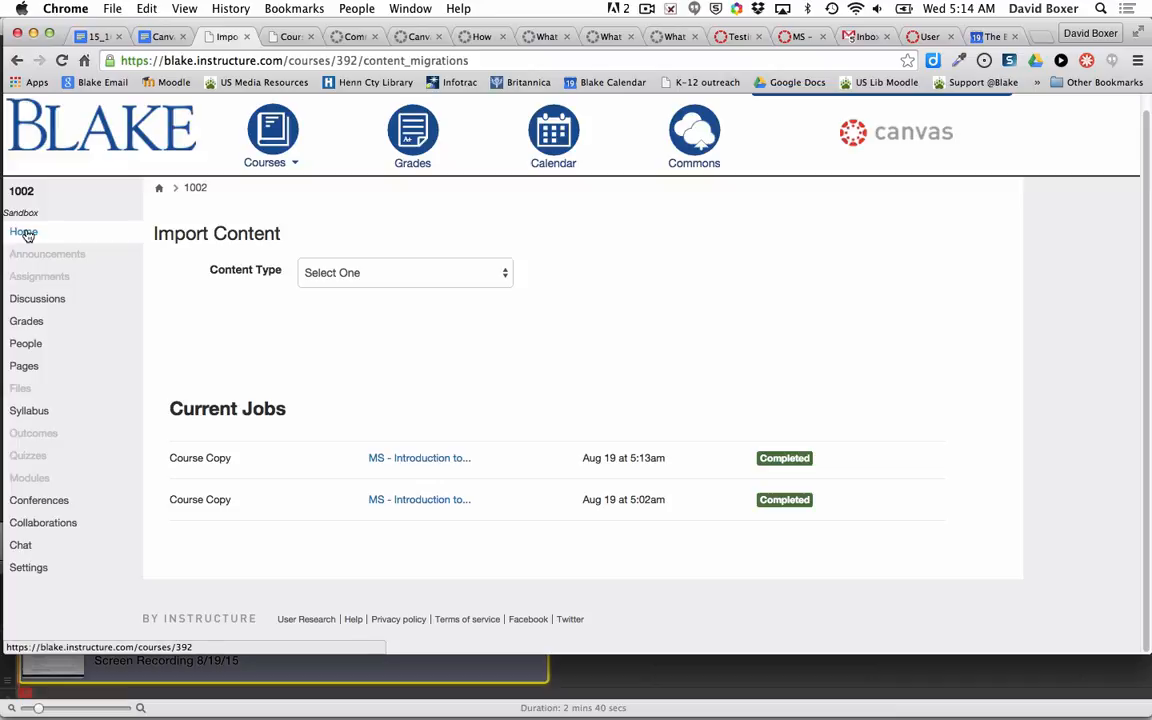
Go to the course home page and unpublish the imported WELCOME module.
click(24, 231)
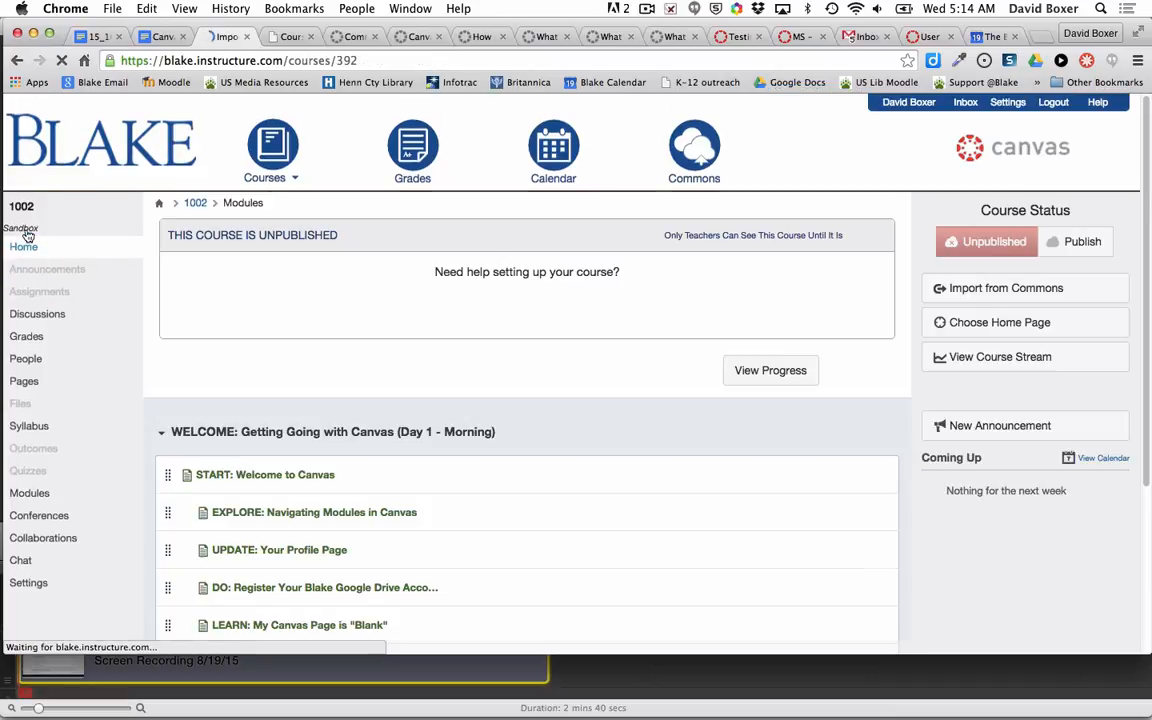
scroll(down, 3)
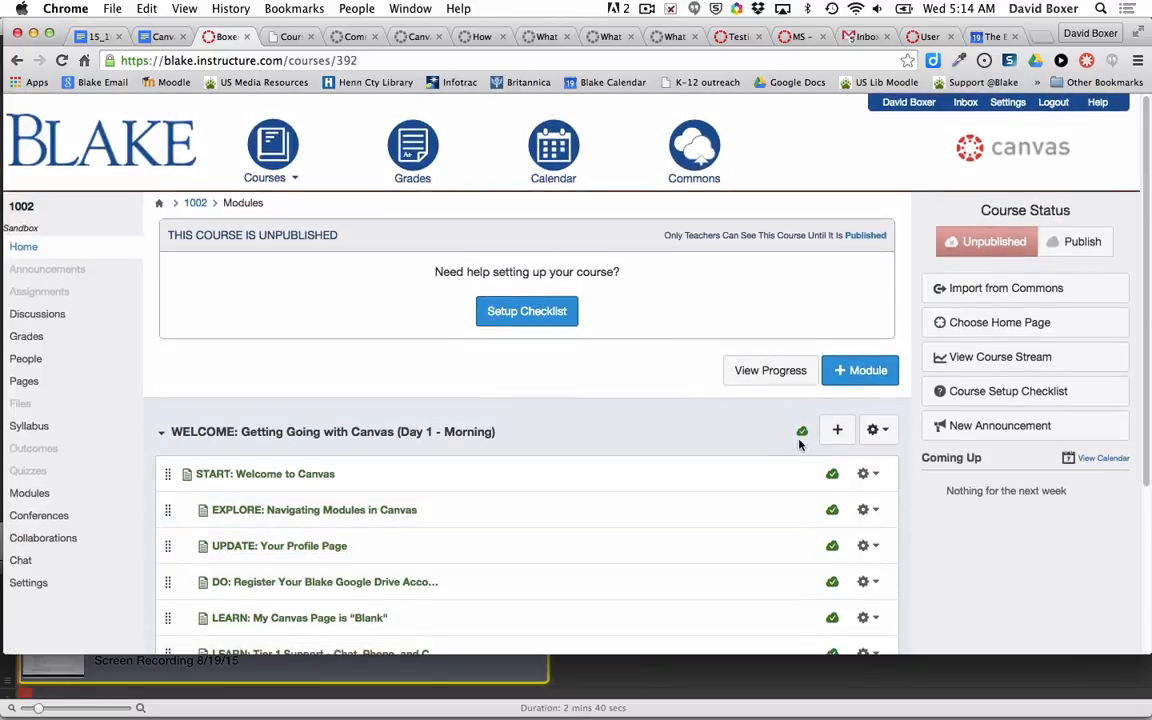
mouse_move(802, 438)
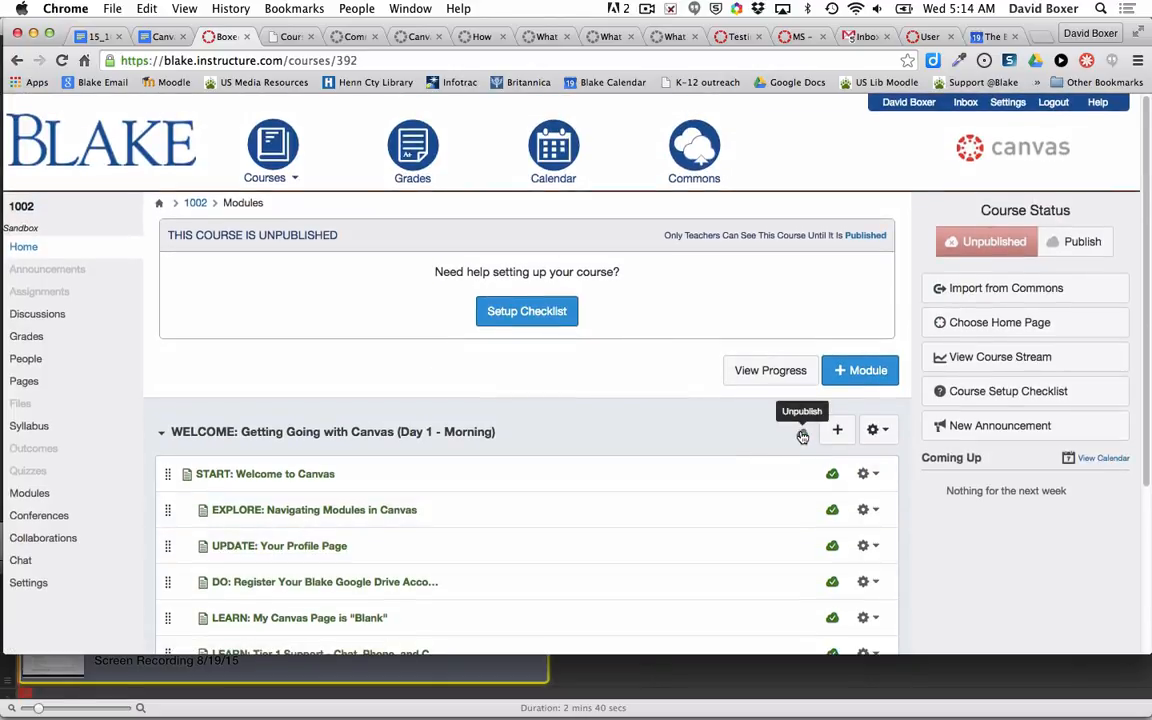
click(802, 431)
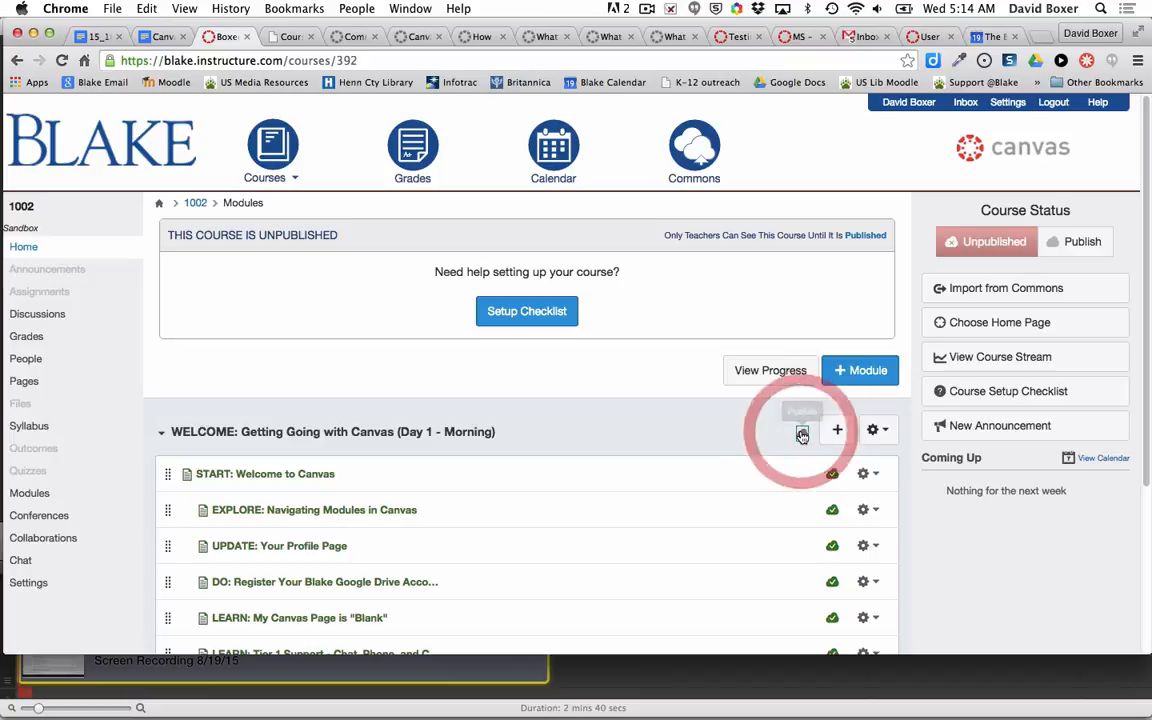
mouse_move(802, 430)
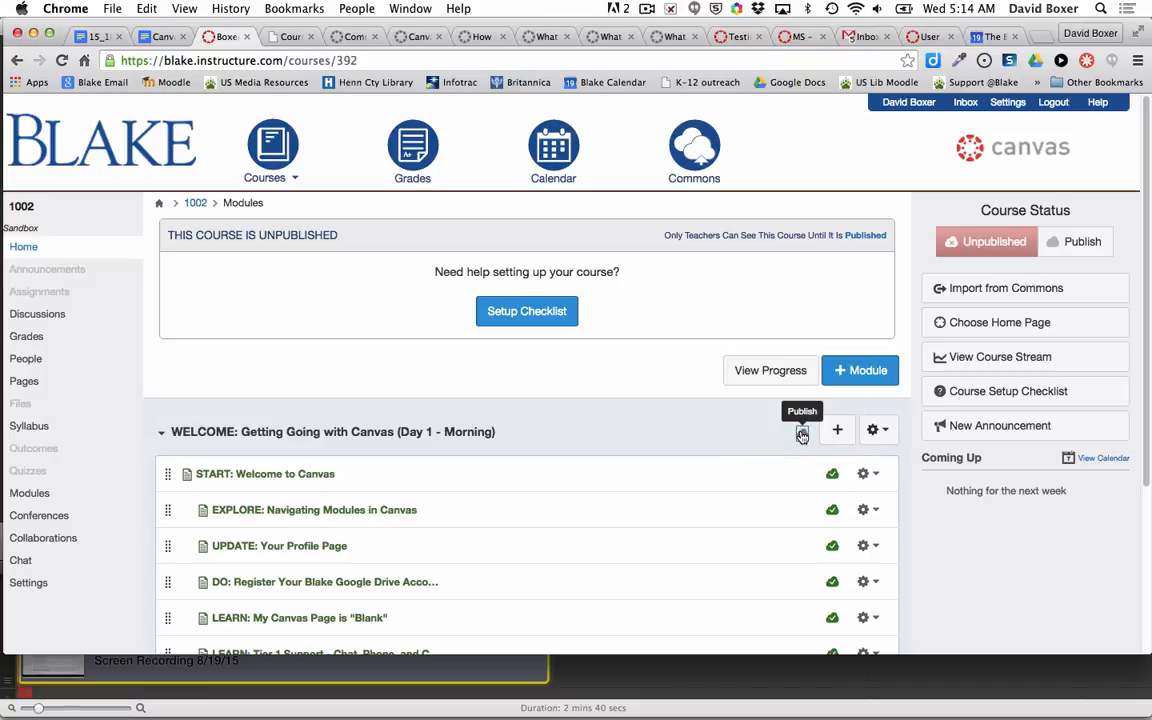